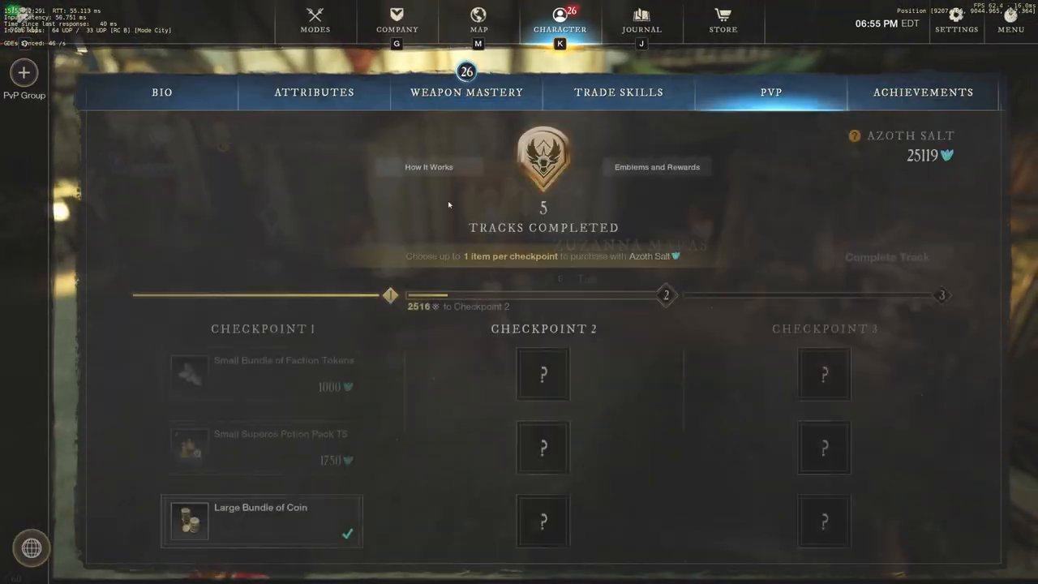
mouse_move(279, 223)
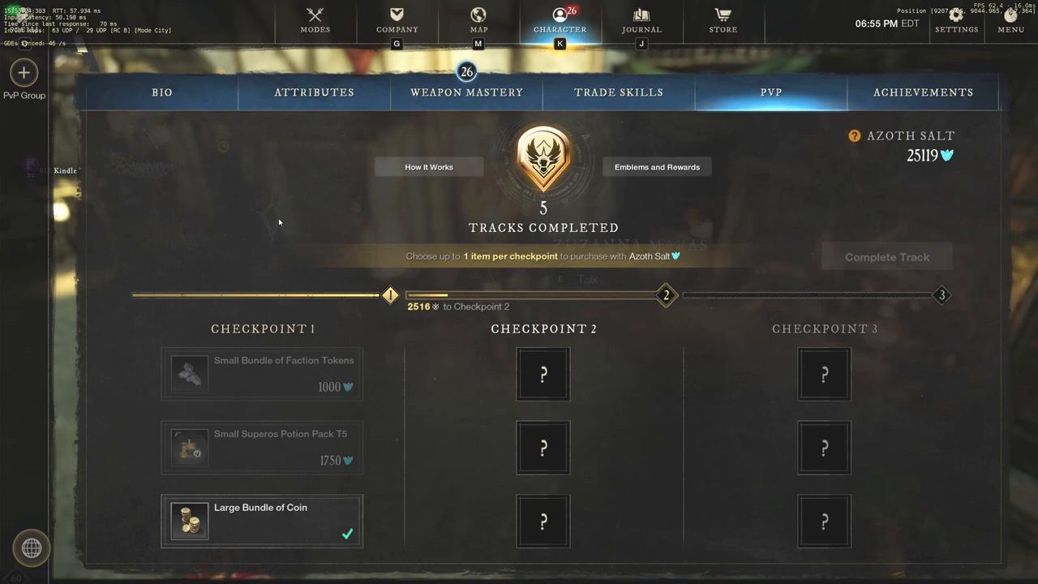
mouse_move(260, 451)
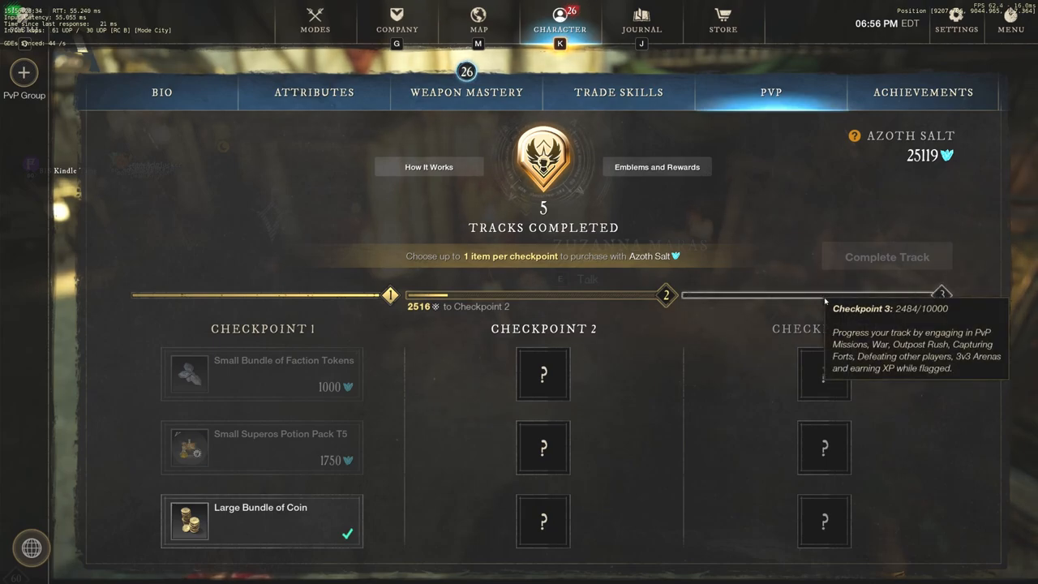
mouse_move(738, 358)
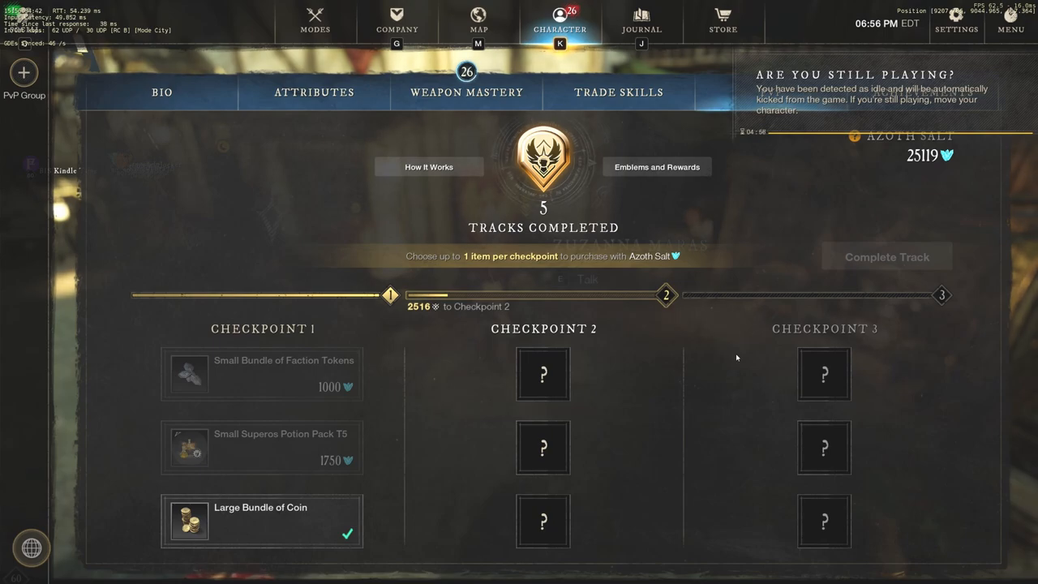
mouse_move(259, 258)
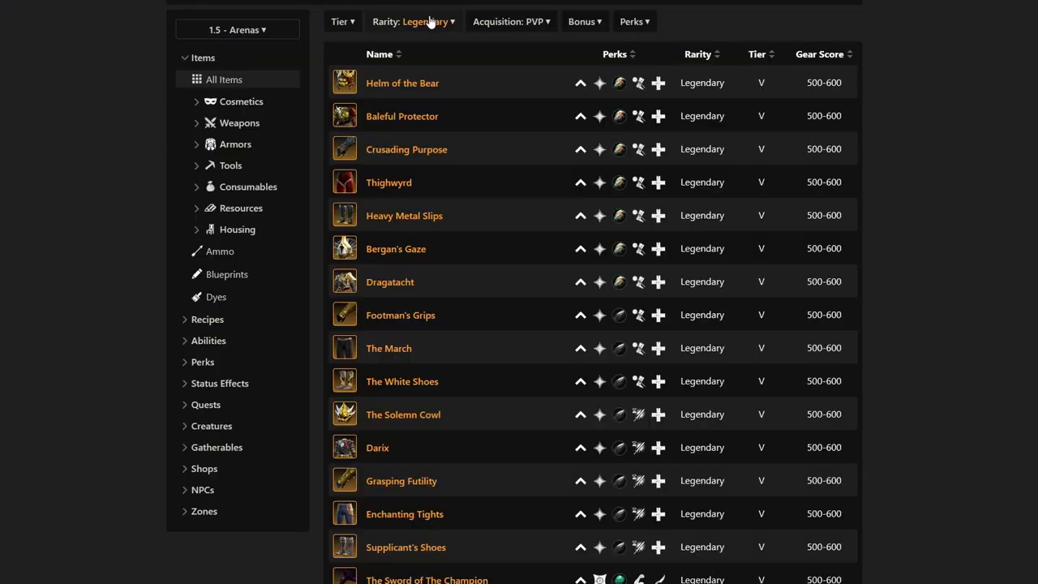
Filter the item list to Legendary rarity and open the Helm of the Bear details page
left_click(389, 21)
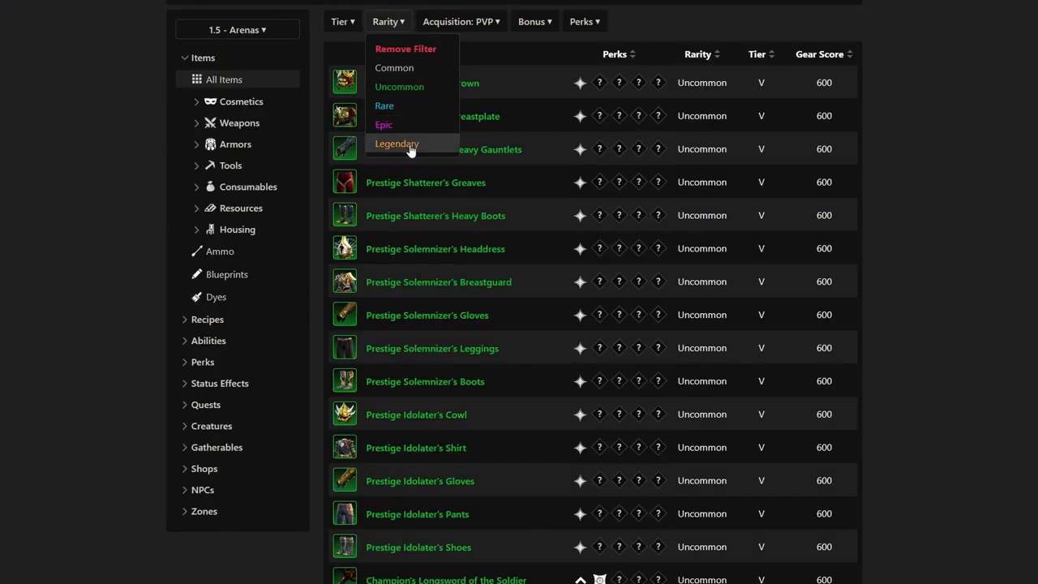
left_click(396, 143)
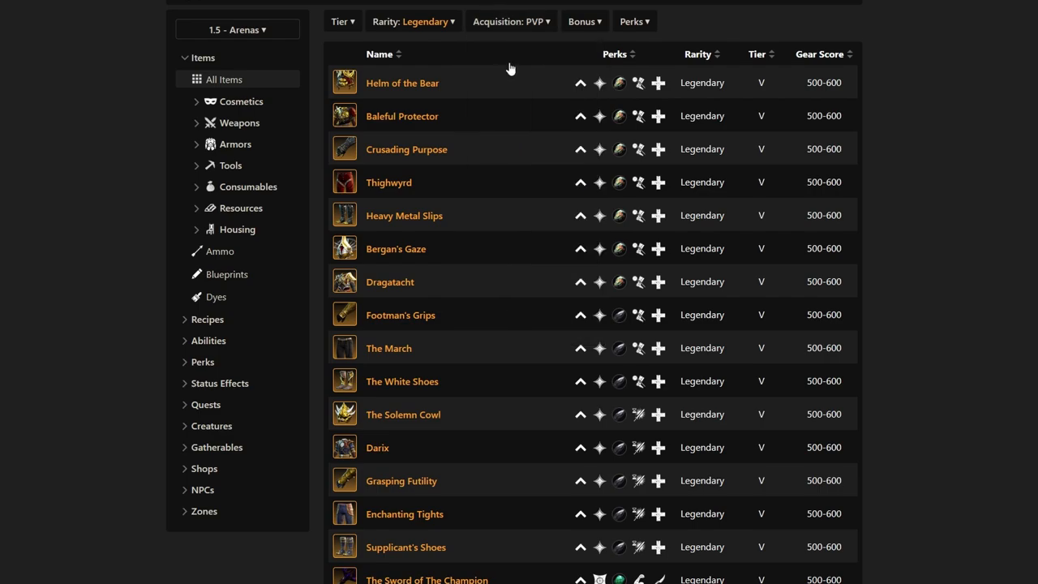
scroll("down", 3)
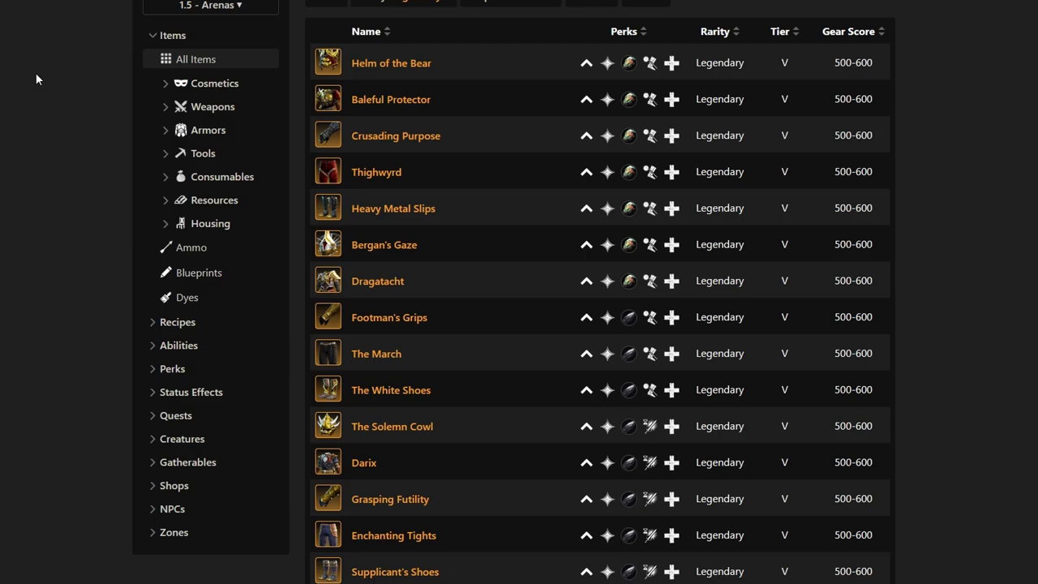
left_click(391, 61)
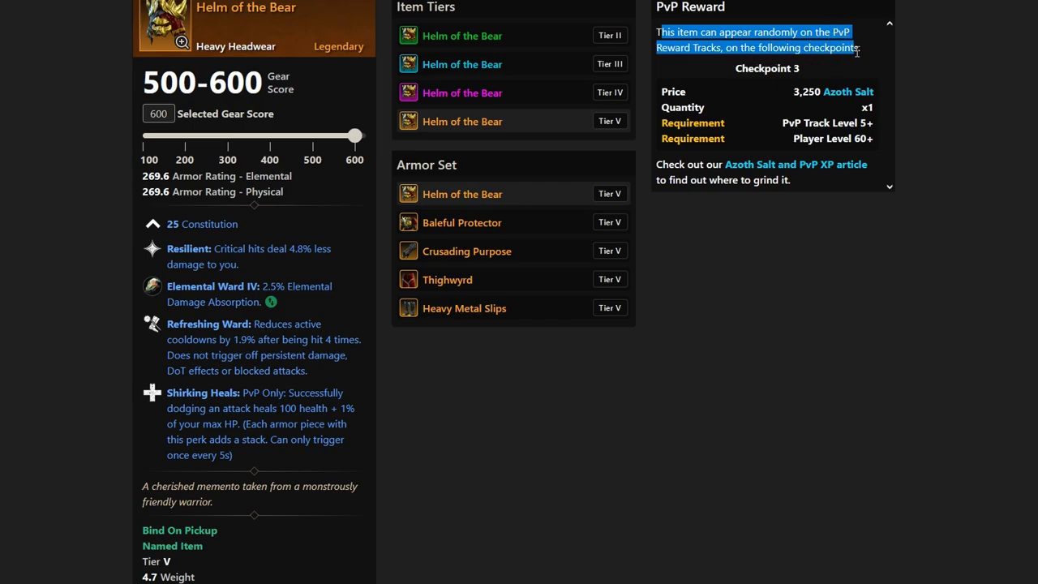
Review the Helm of the Bear PvP Reward panel: Checkpoint 3, 3,250 Azoth Salt, Track Level 5+
double_click(765, 68)
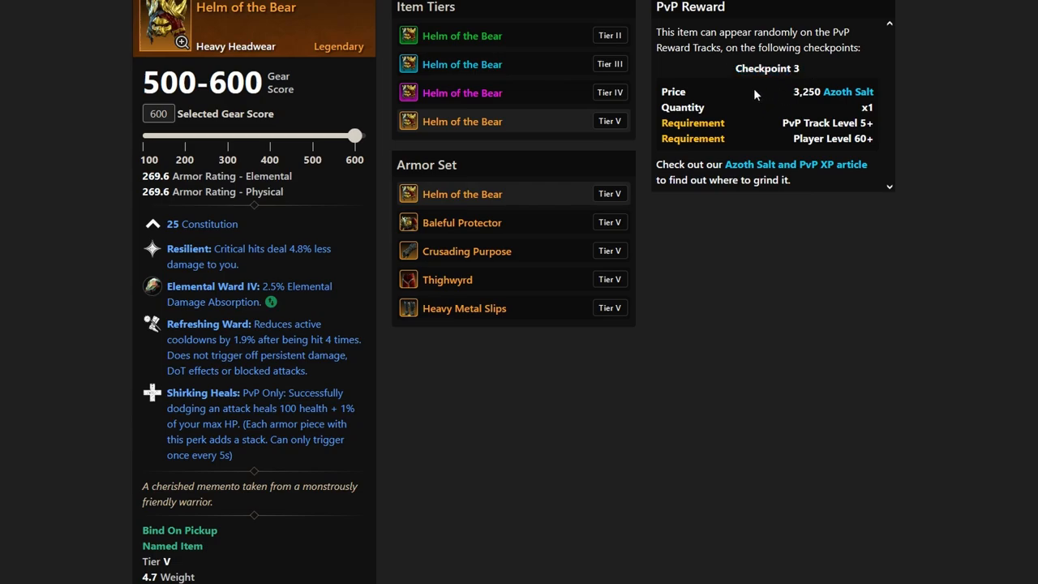
mouse_move(795, 94)
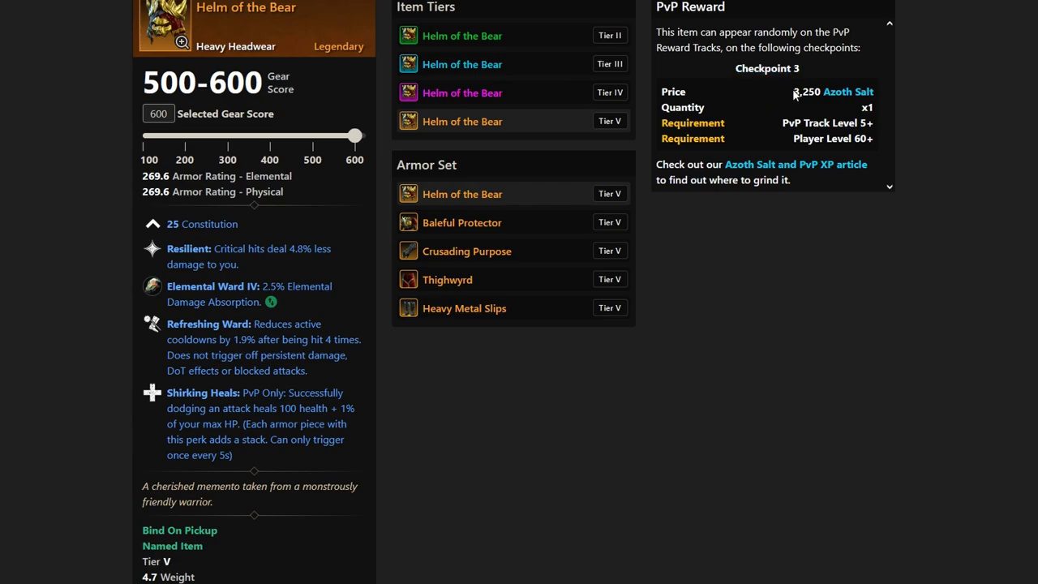
mouse_move(911, 107)
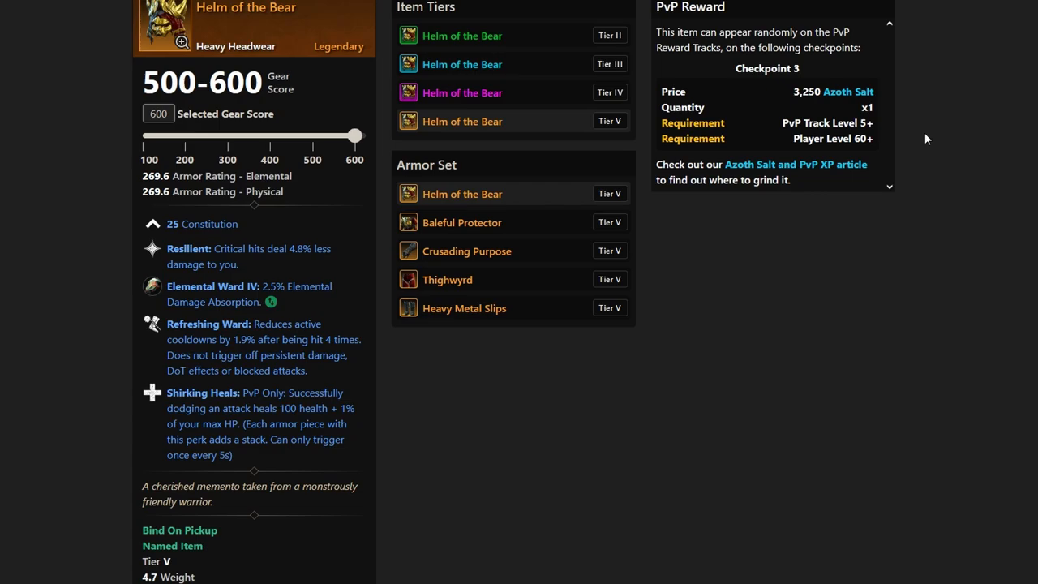
mouse_move(527, 210)
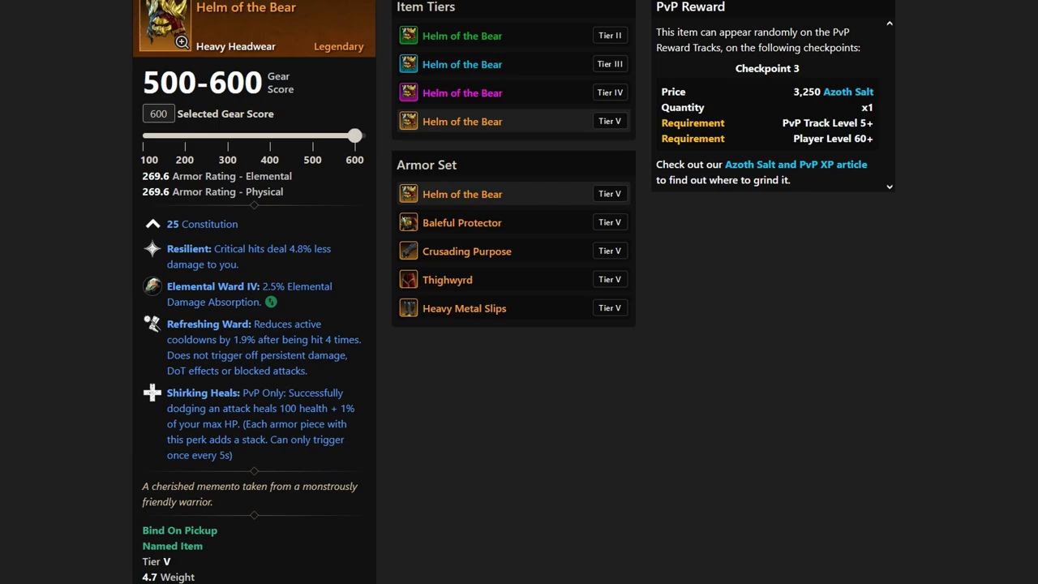
mouse_move(272, 302)
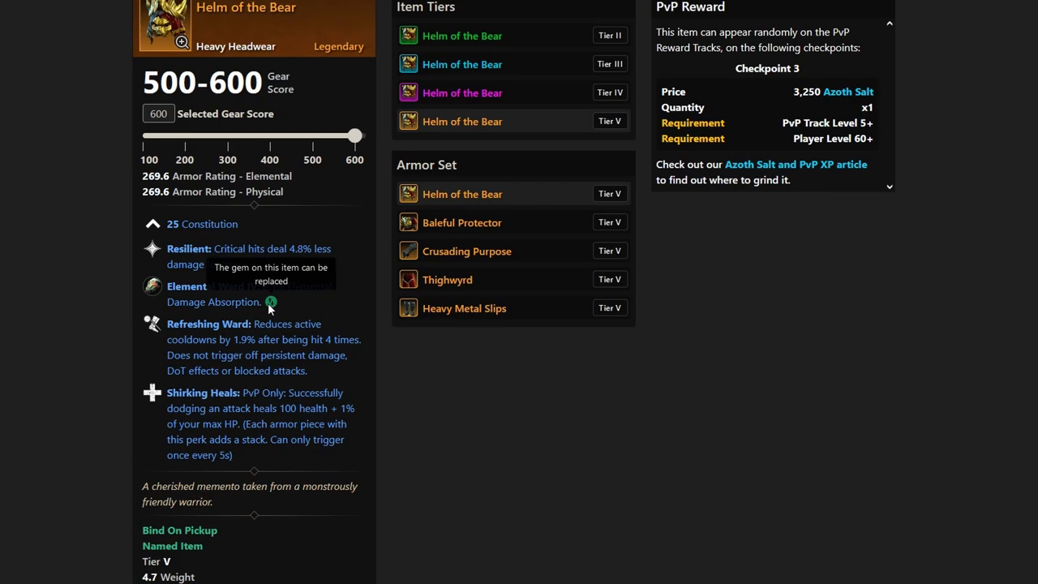
mouse_move(177, 399)
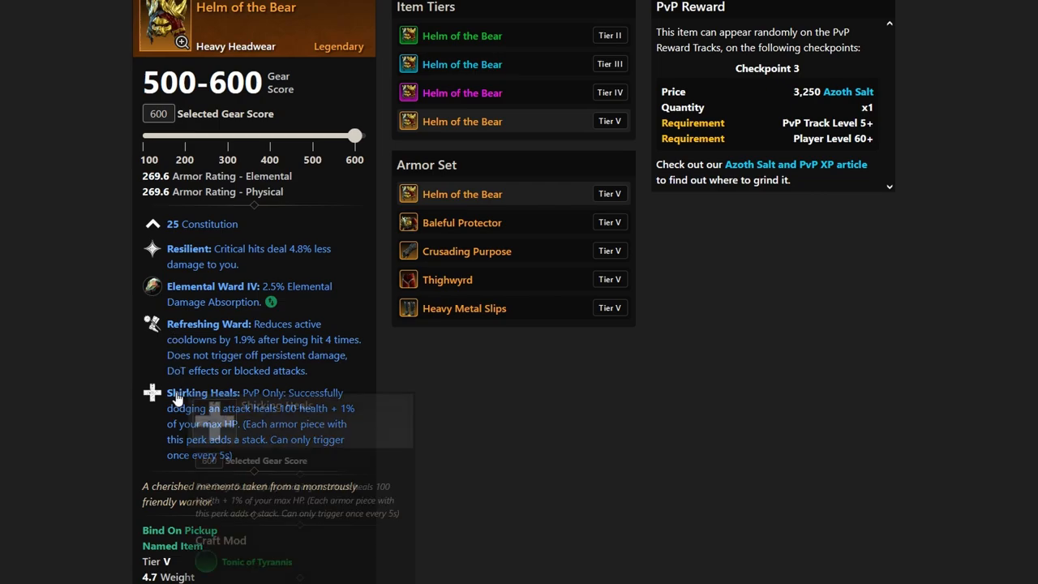
mouse_move(156, 51)
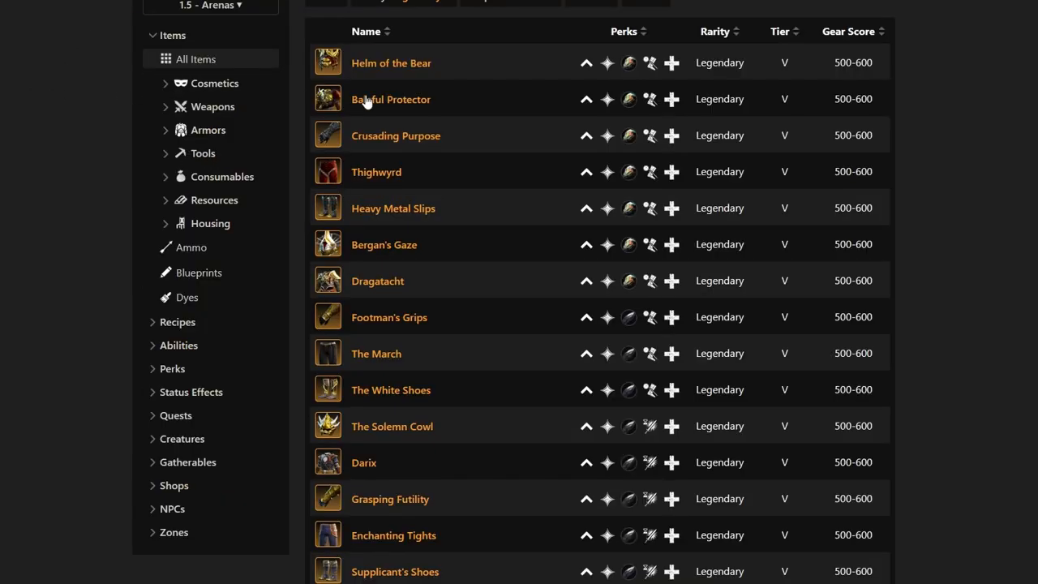
mouse_move(391, 98)
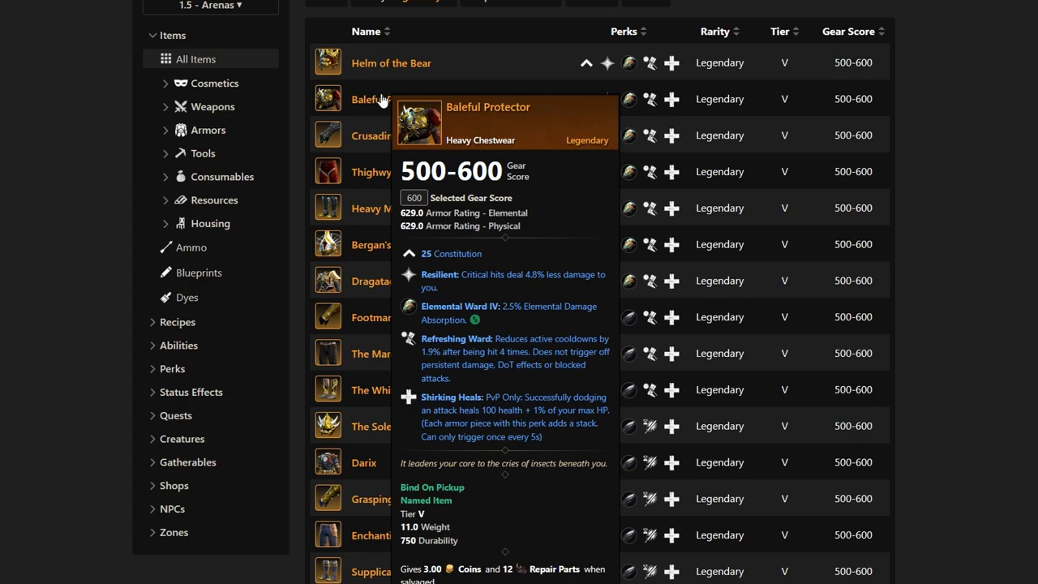
mouse_move(376, 136)
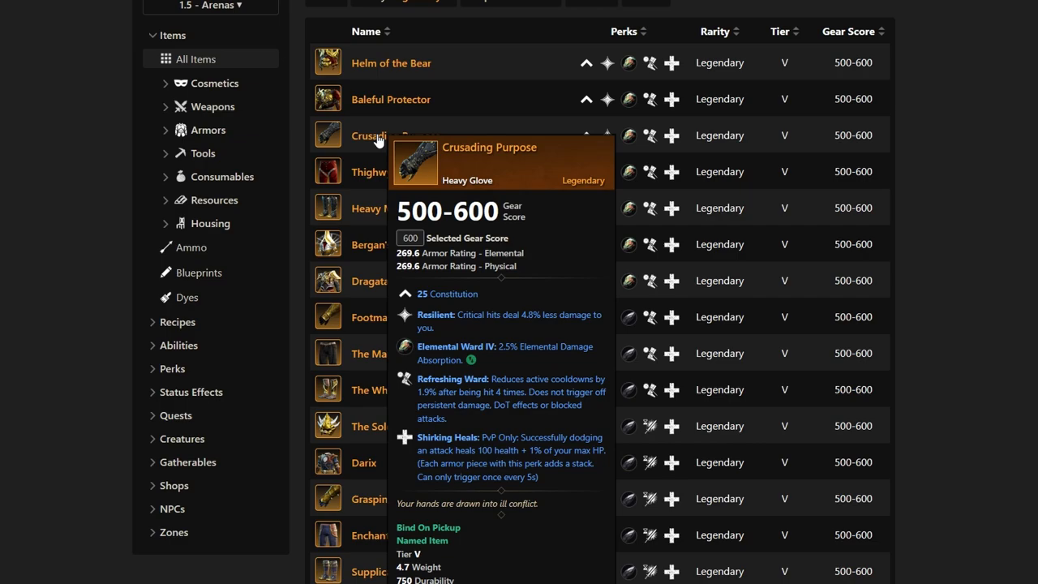
mouse_move(369, 171)
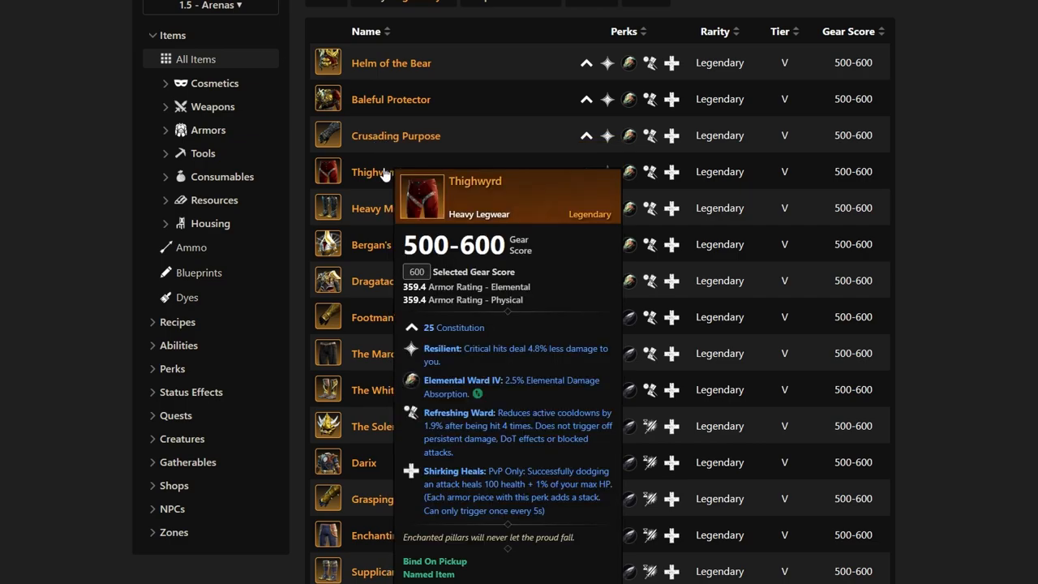
mouse_move(372, 207)
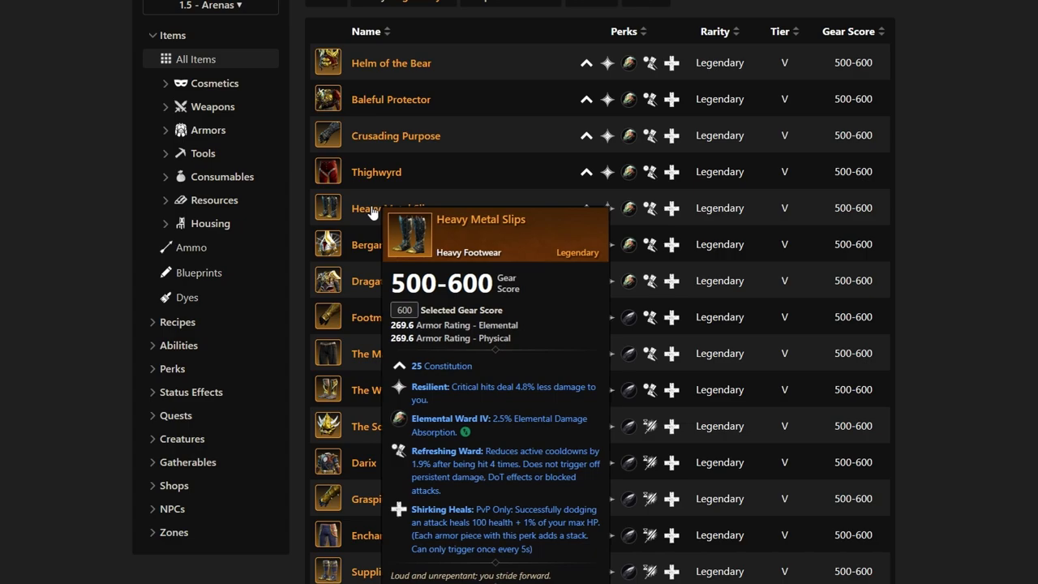
mouse_move(376, 172)
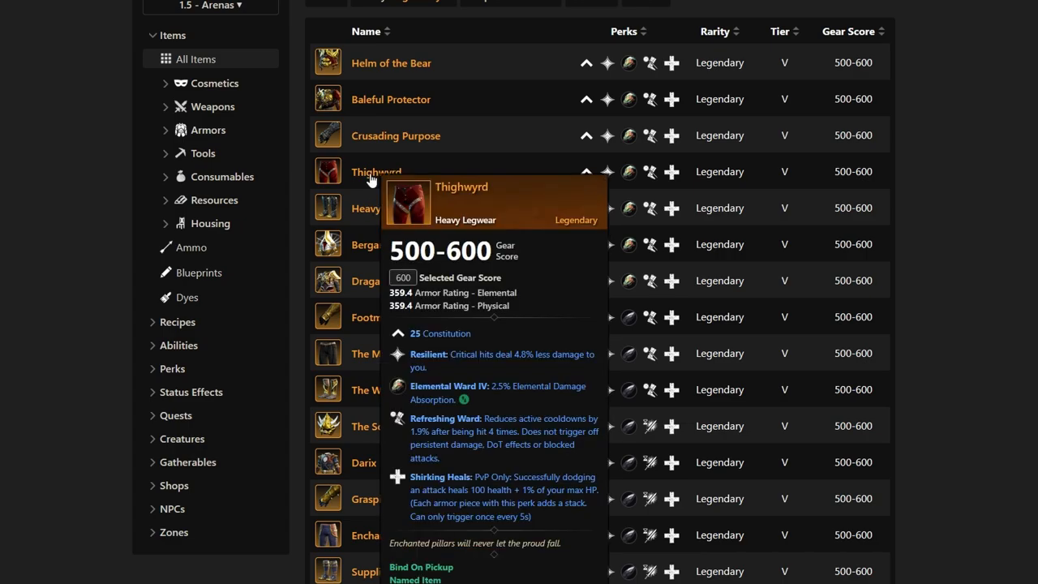
mouse_move(386, 99)
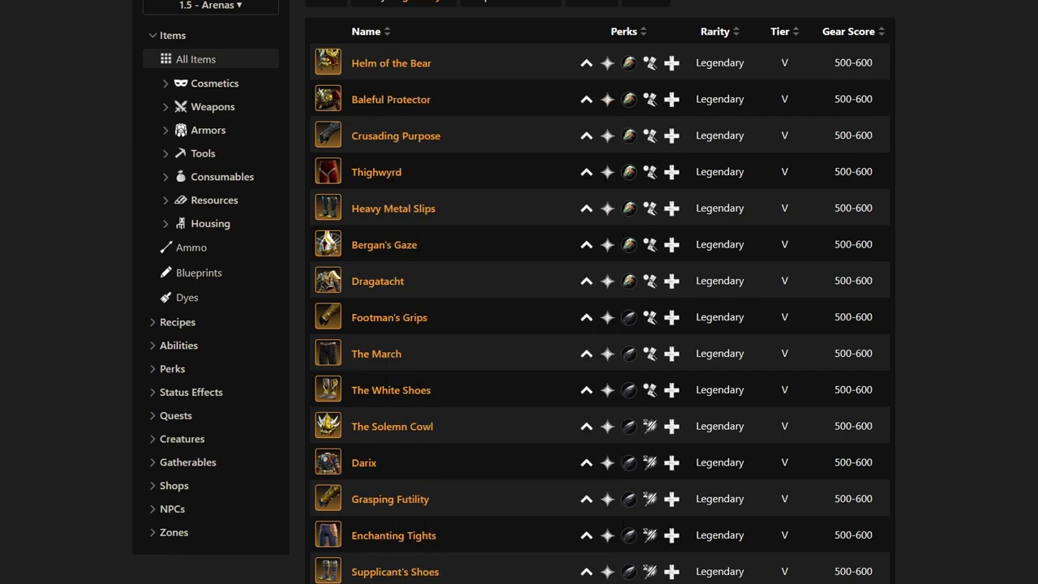
Scroll the Legendary PvP list down past The White Shoes and Enchanting Tights to the weapons
scroll("down", 3)
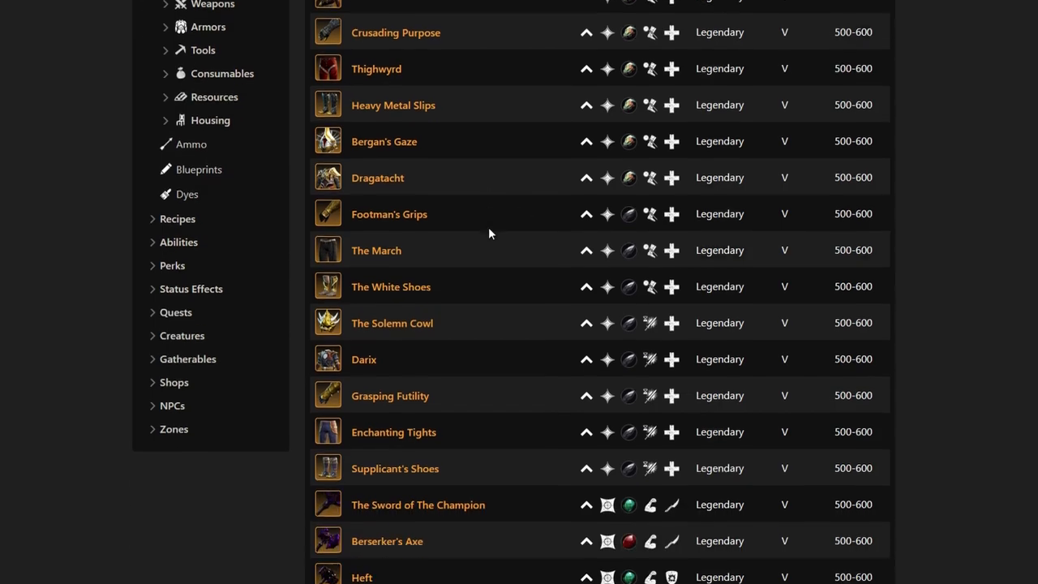
scroll("down", 3)
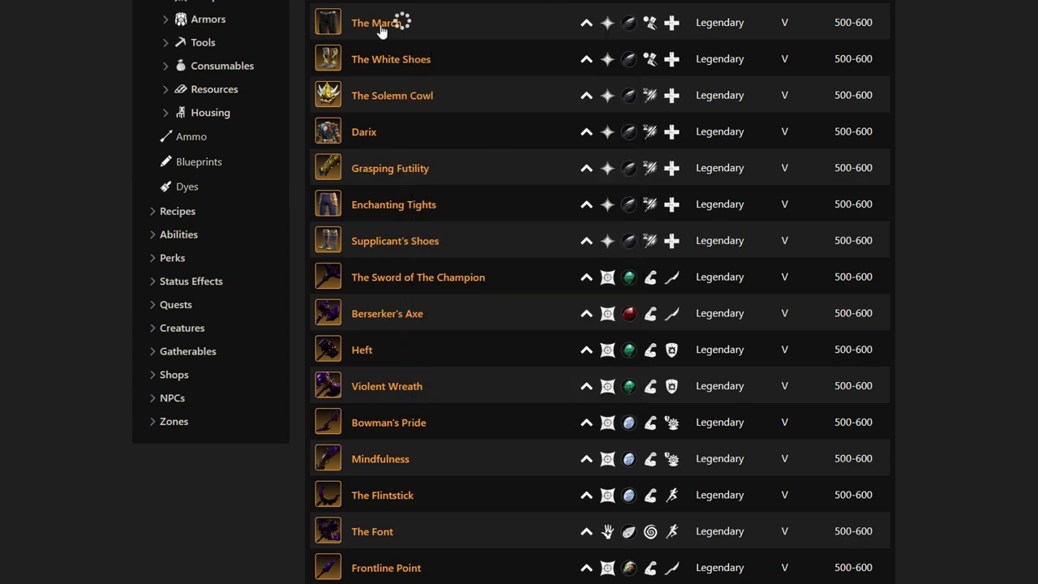
mouse_move(391, 58)
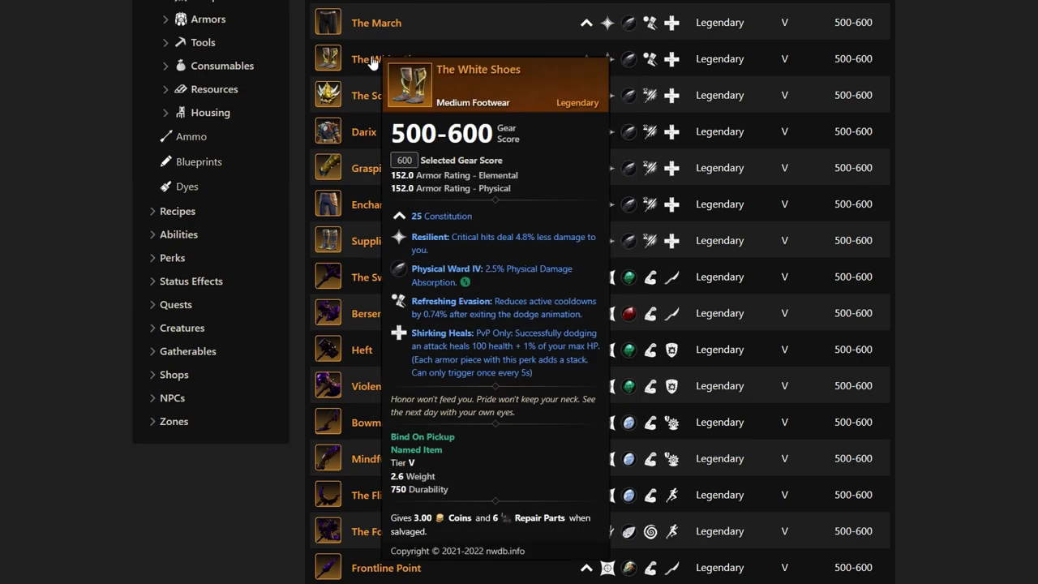
mouse_move(376, 23)
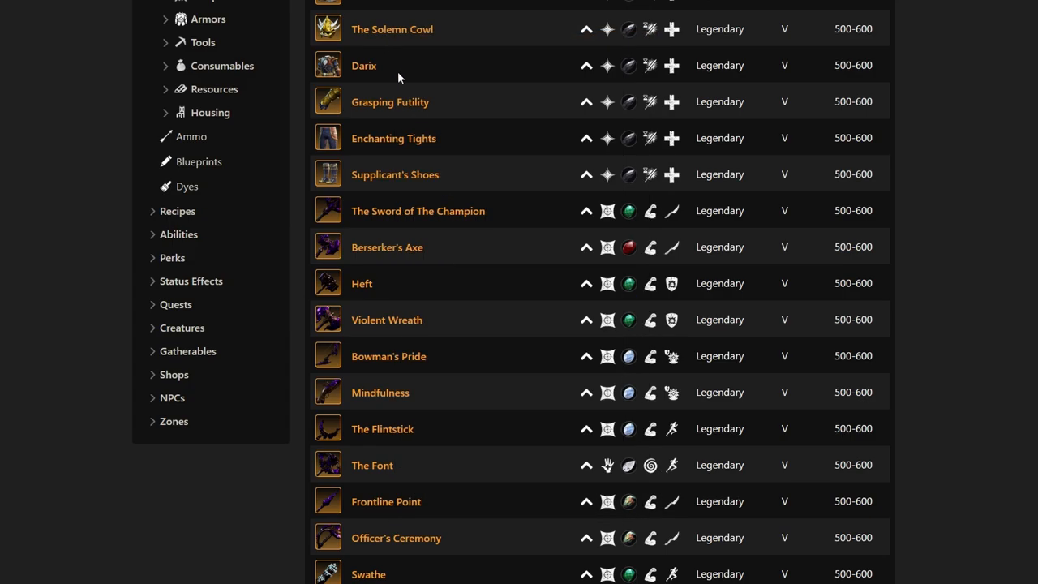
mouse_move(408, 101)
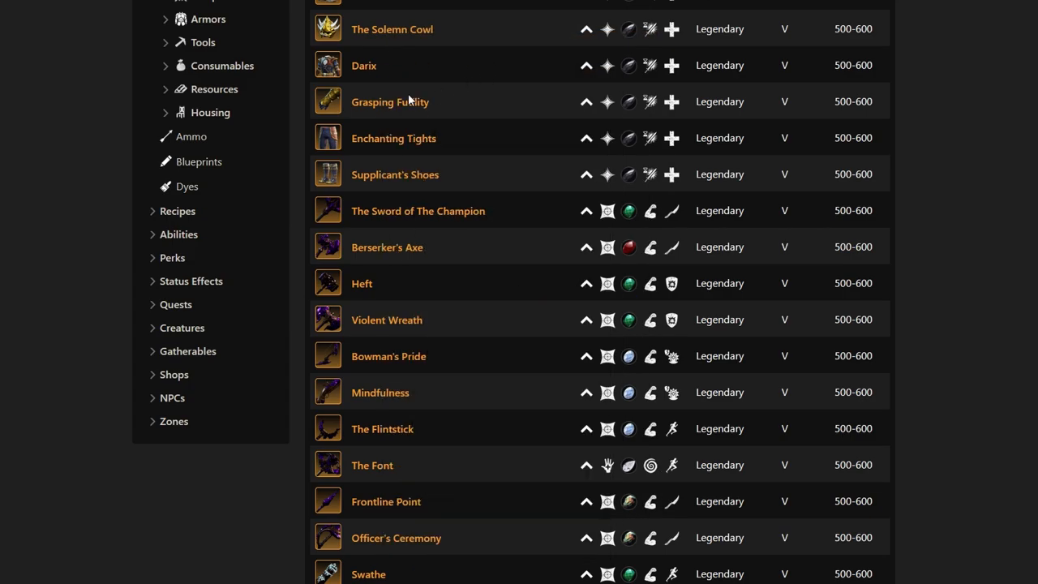
mouse_move(392, 138)
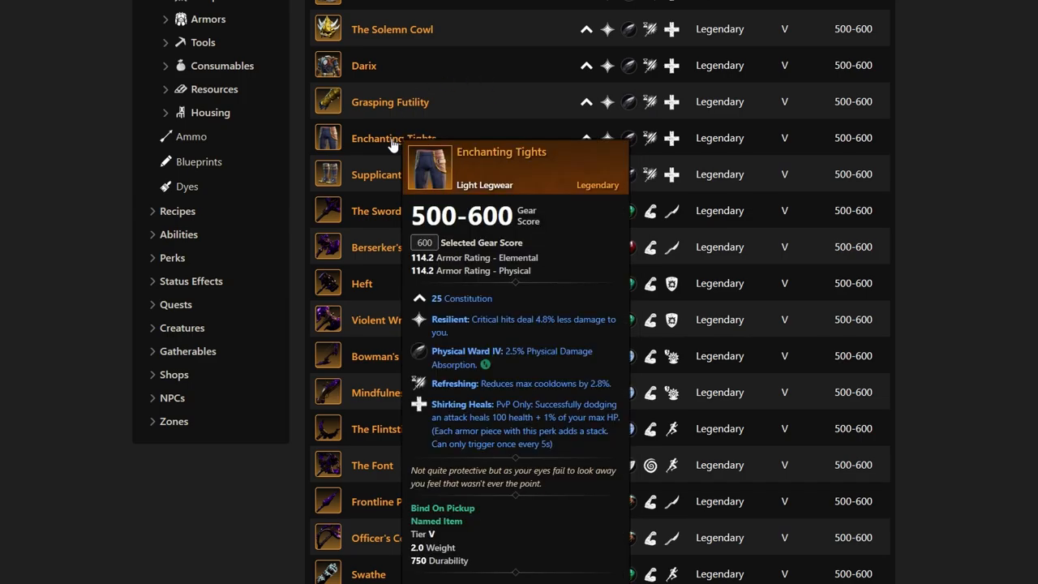
Scroll back up to The Sword of The Champion, showing its 64 base damage stats card
scroll("up", 3)
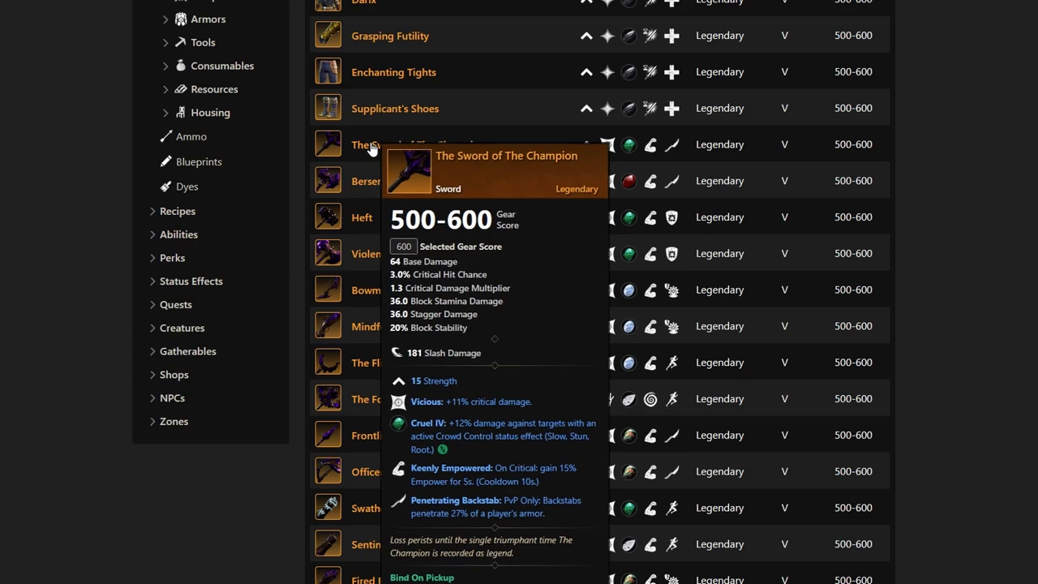
mouse_move(365, 180)
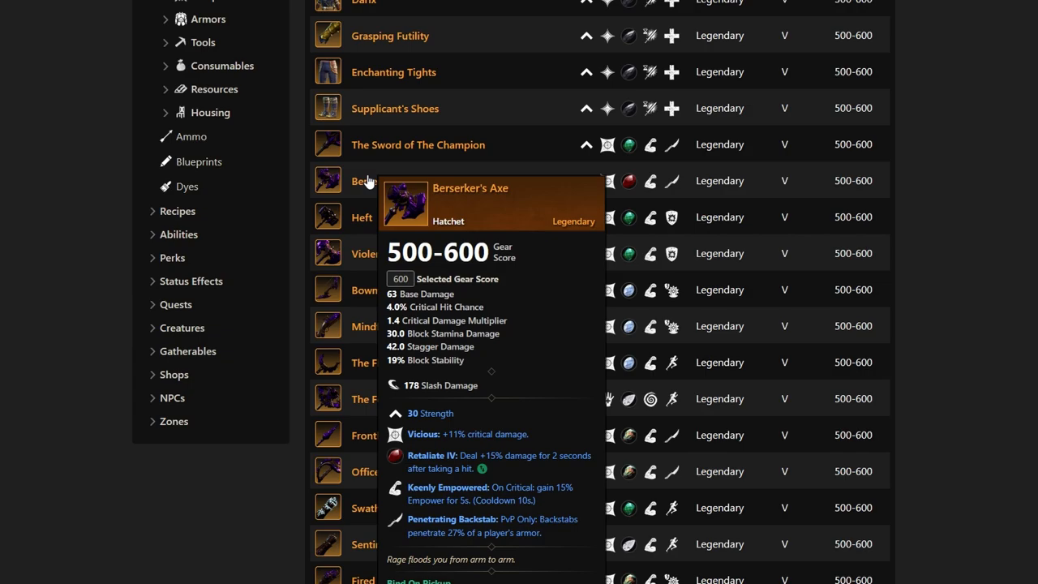
mouse_move(361, 217)
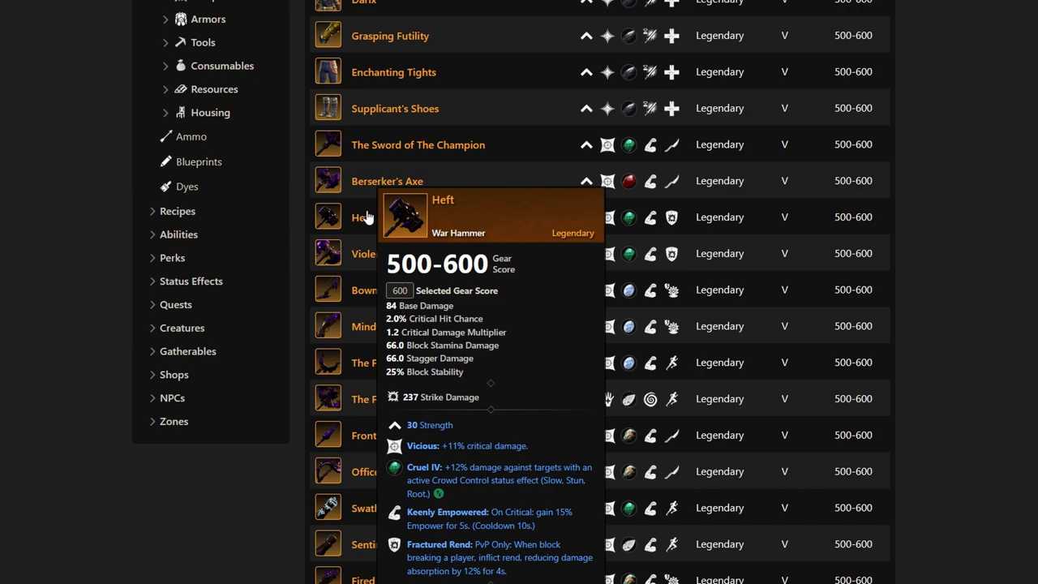
mouse_move(397, 253)
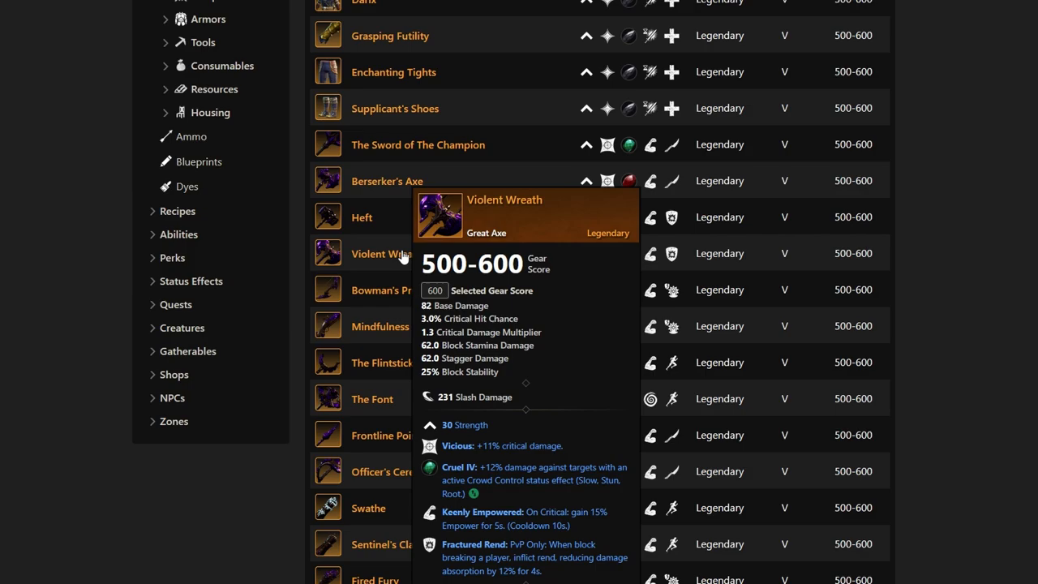
mouse_move(381, 289)
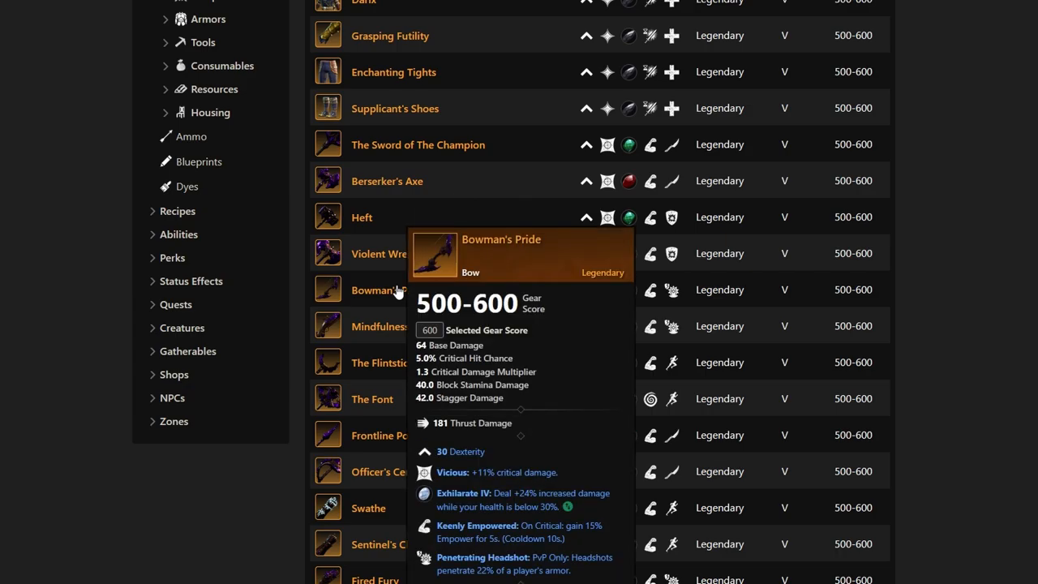
mouse_move(380, 253)
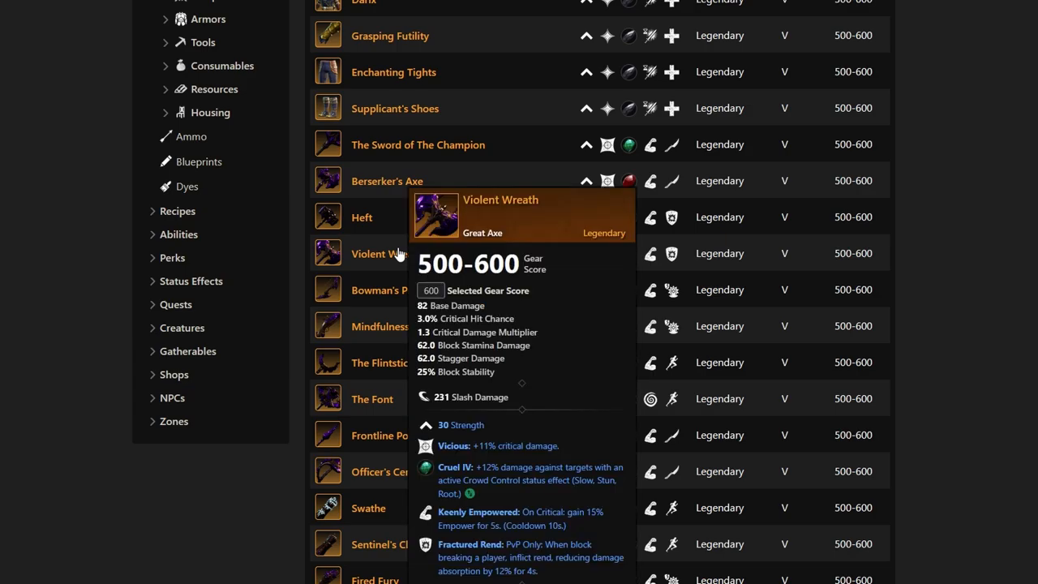
mouse_move(376, 288)
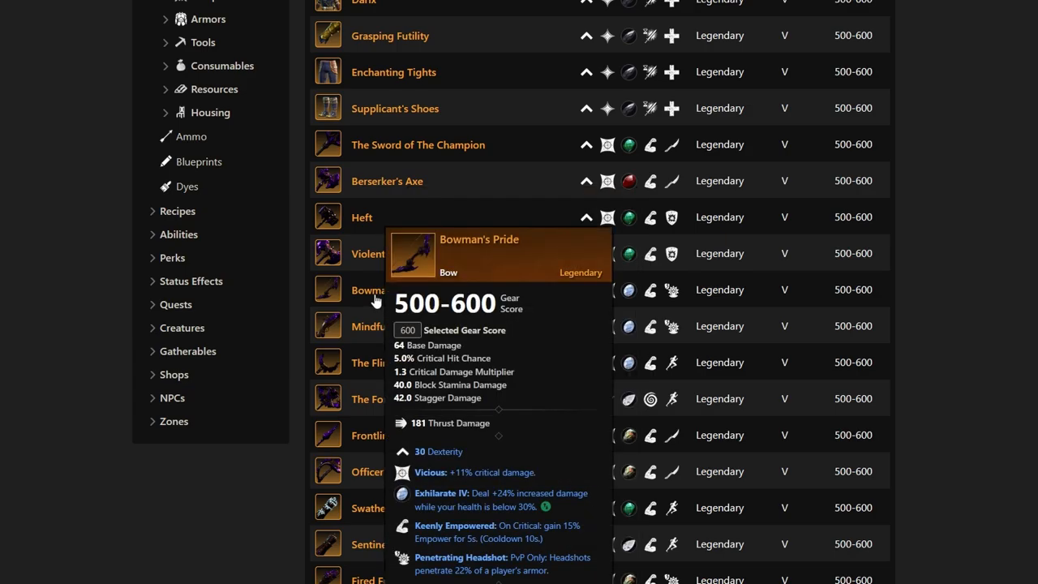
mouse_move(367, 303)
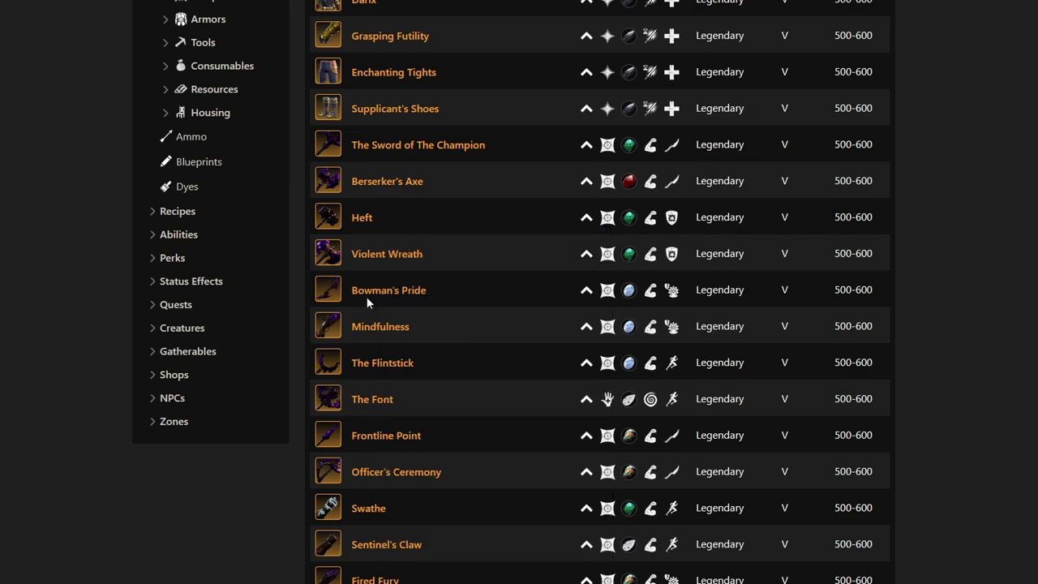
mouse_move(389, 289)
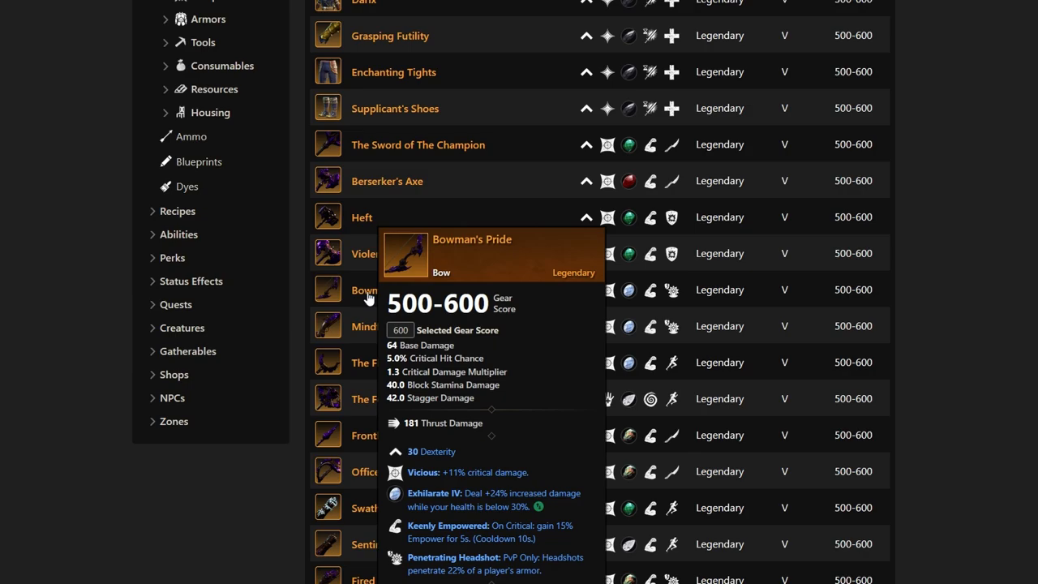
mouse_move(363, 315)
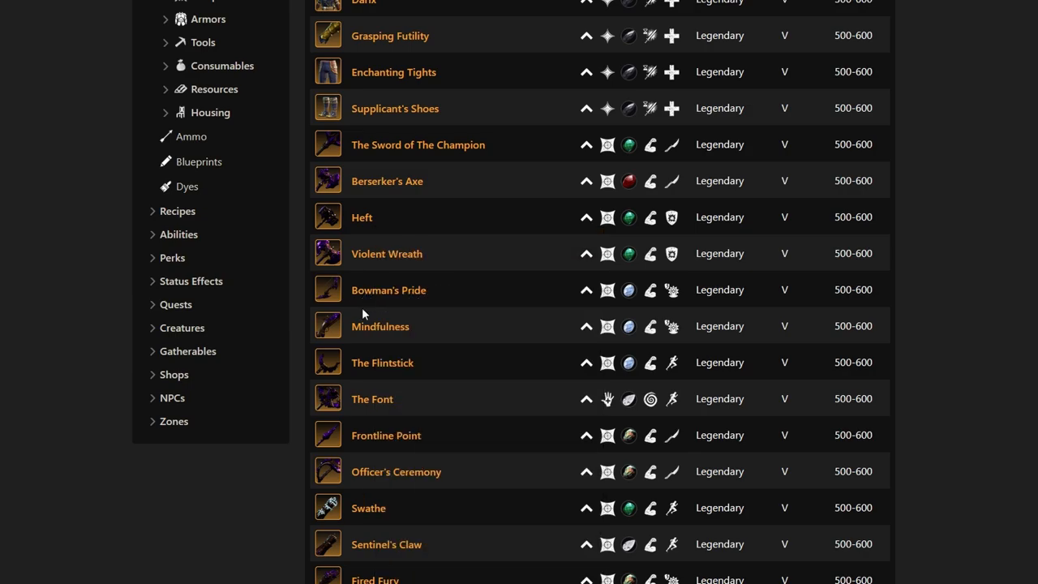
mouse_move(379, 326)
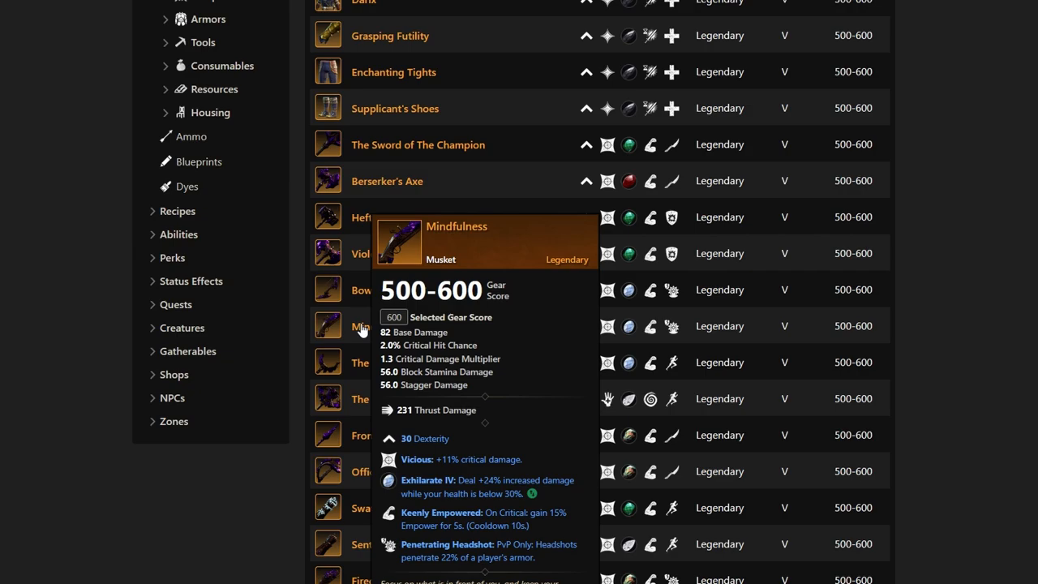
mouse_move(370, 363)
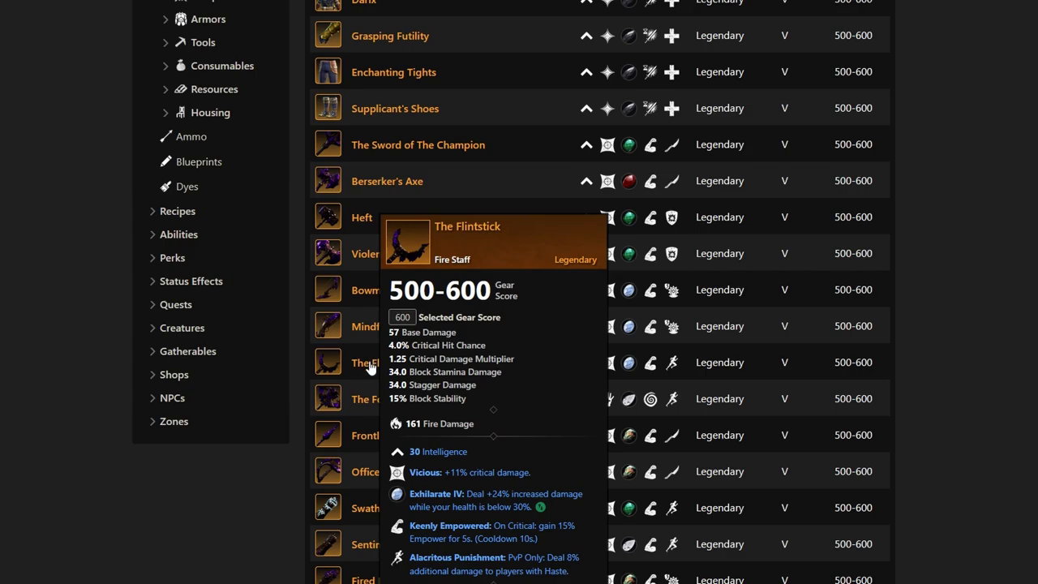
mouse_move(371, 399)
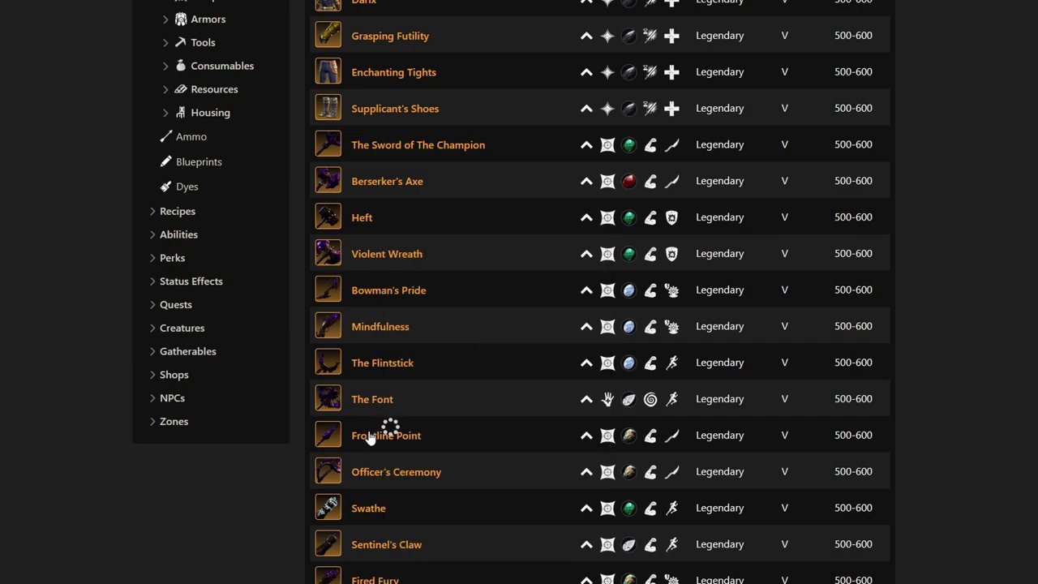
mouse_move(386, 435)
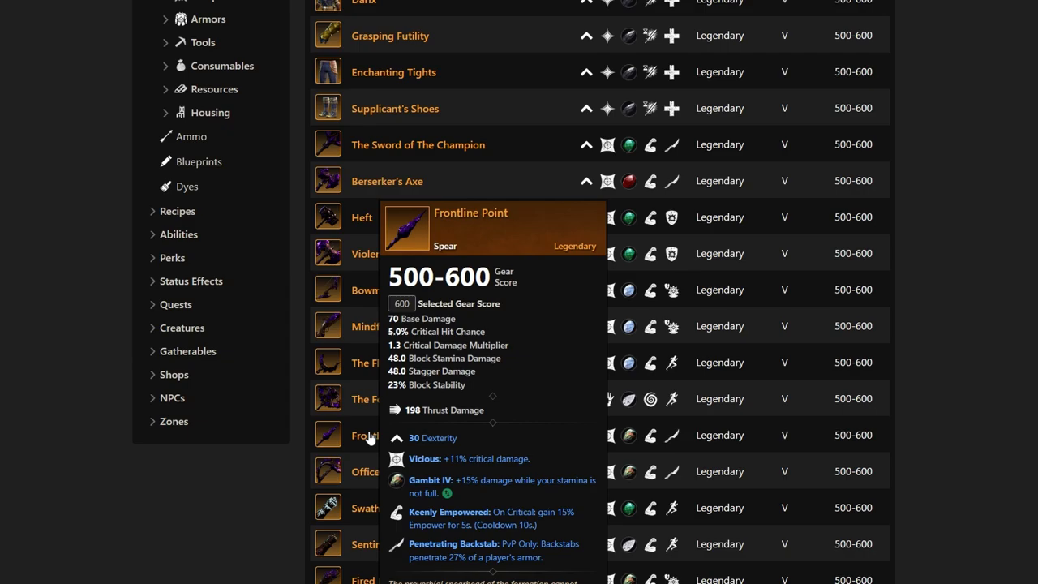
mouse_move(460, 228)
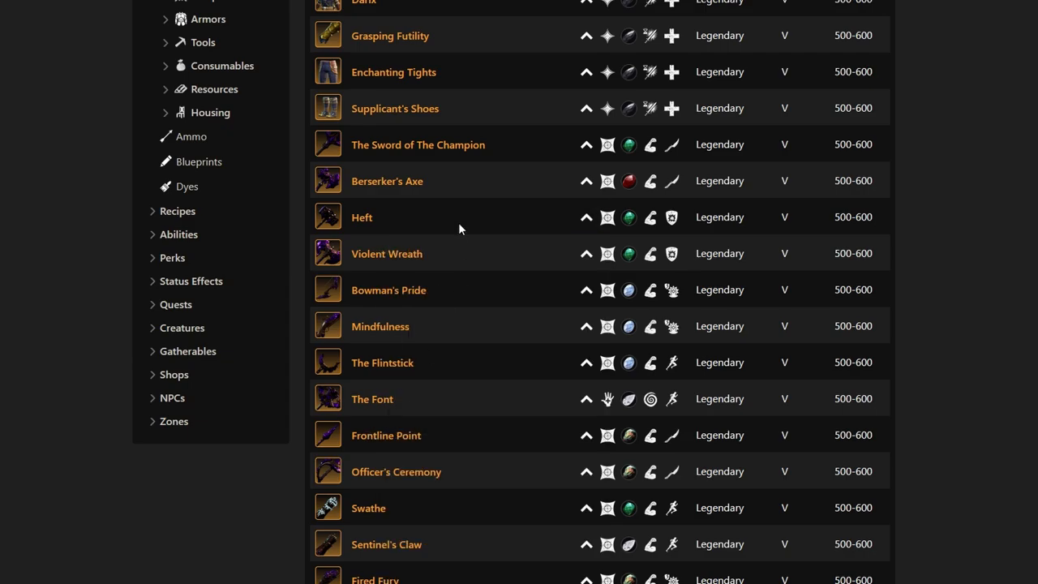
mouse_move(370, 209)
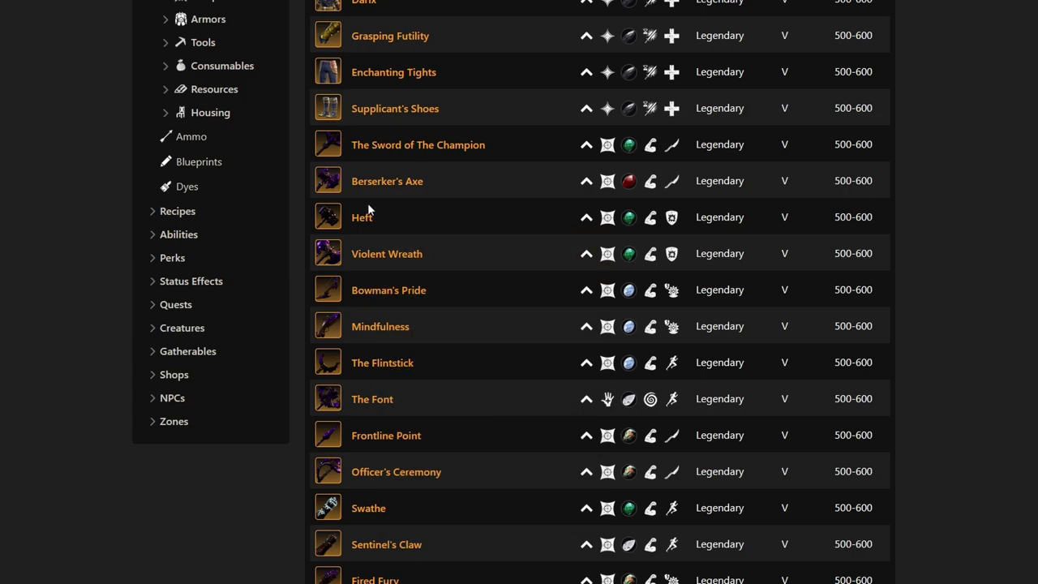
mouse_move(386, 180)
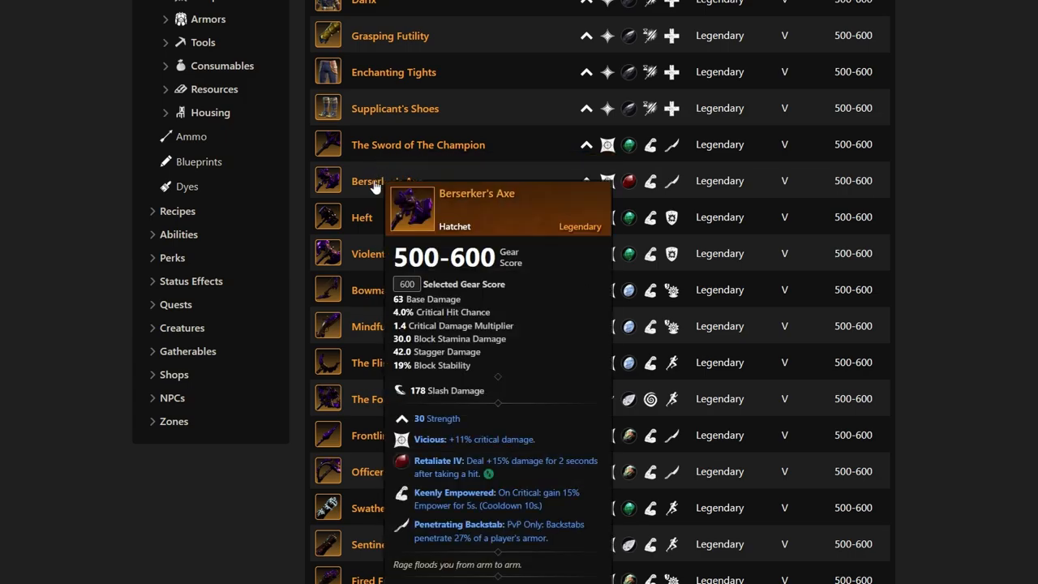
mouse_move(373, 452)
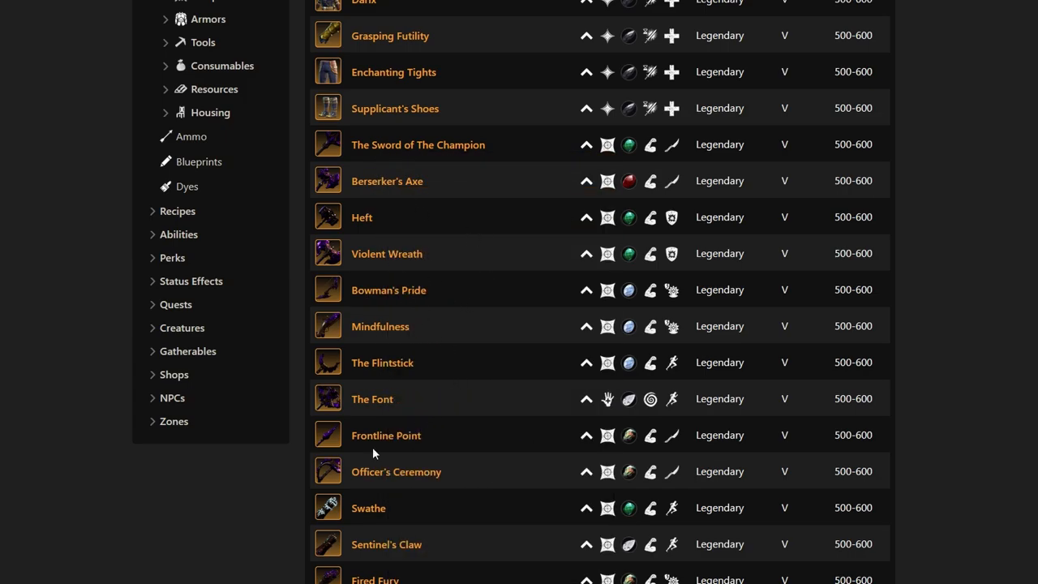
mouse_move(386, 435)
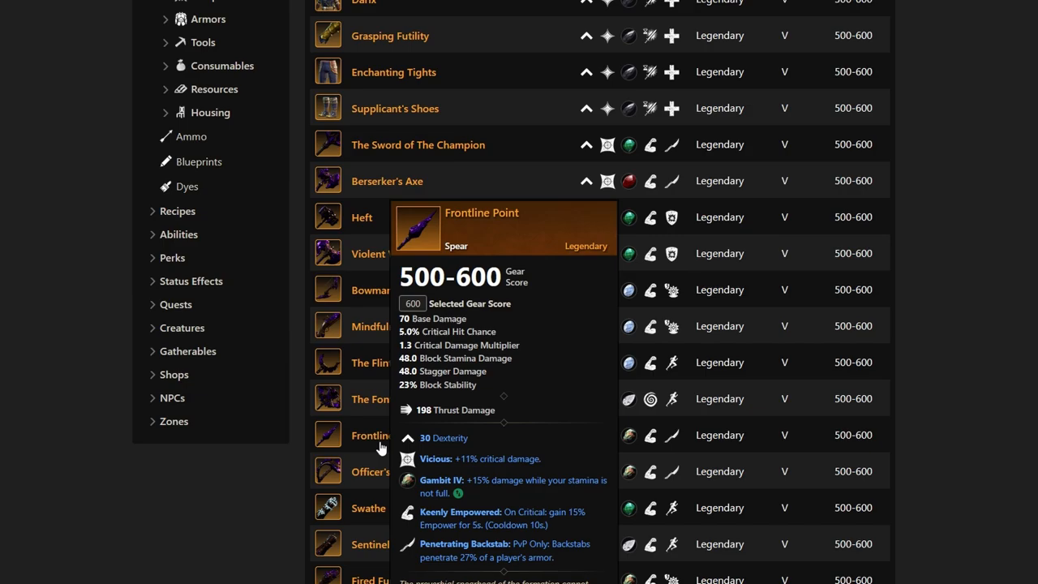
mouse_move(376, 478)
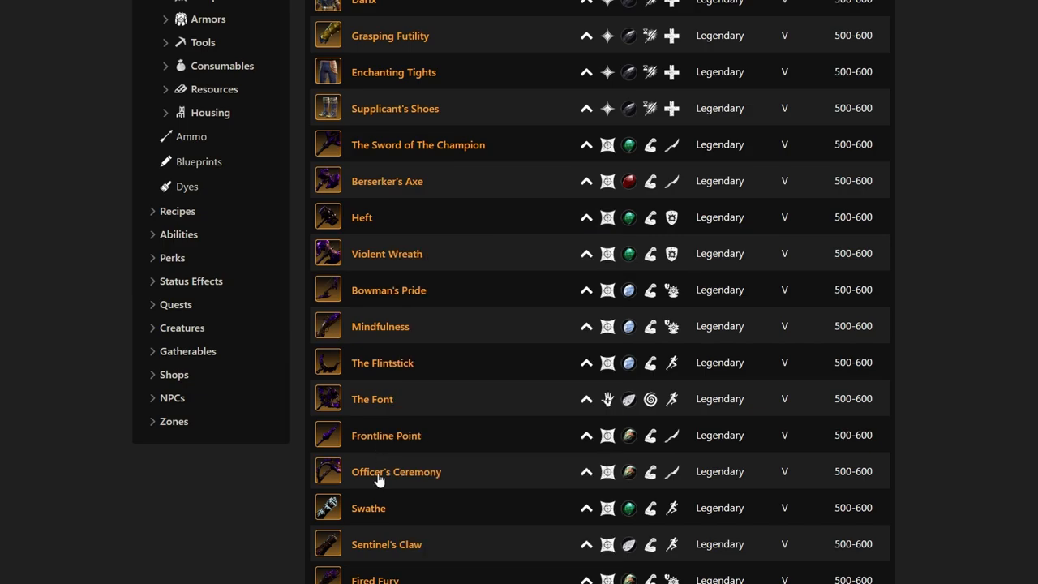
mouse_move(396, 470)
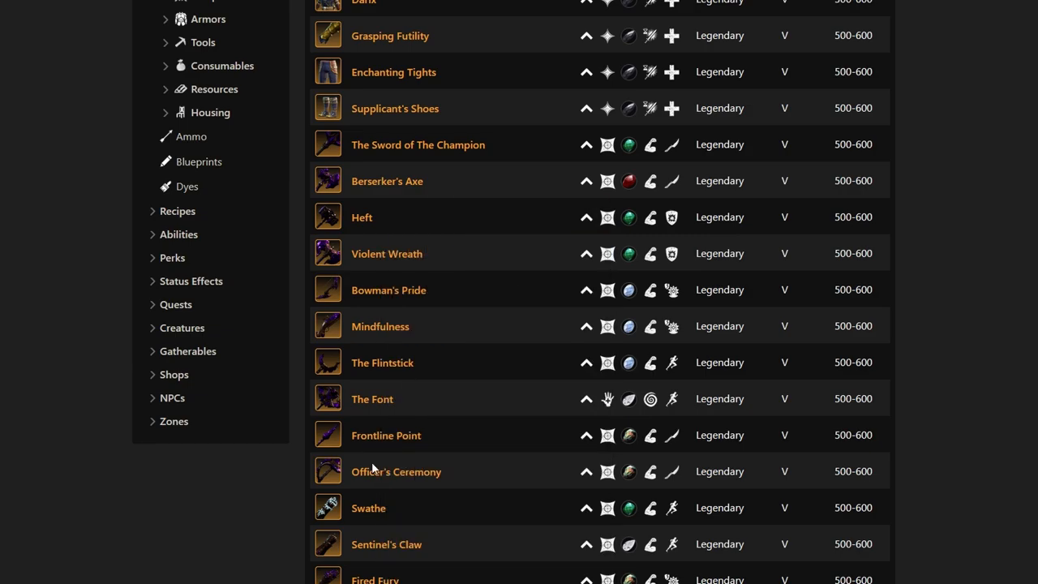
mouse_move(395, 471)
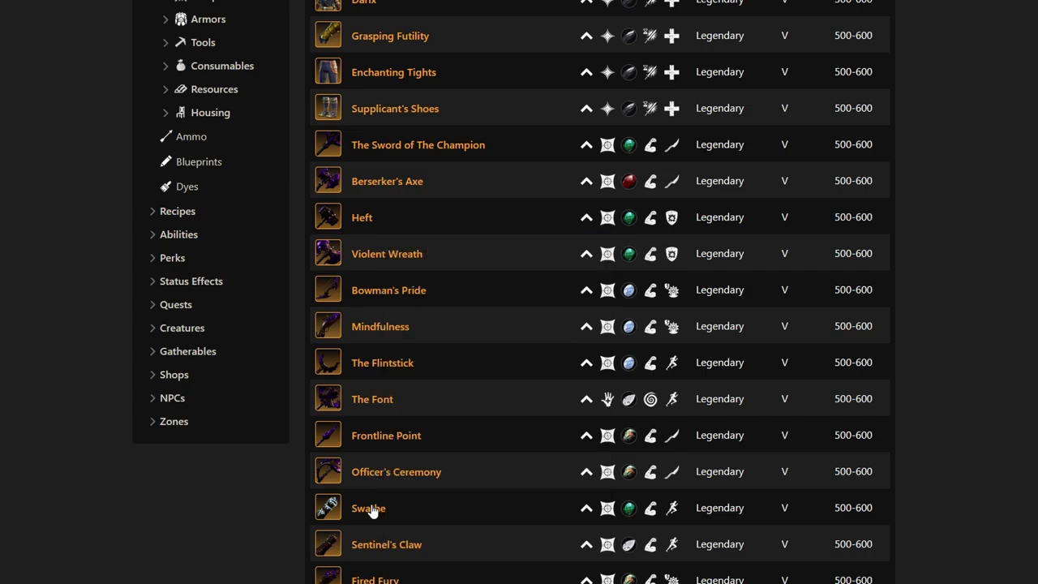
mouse_move(369, 507)
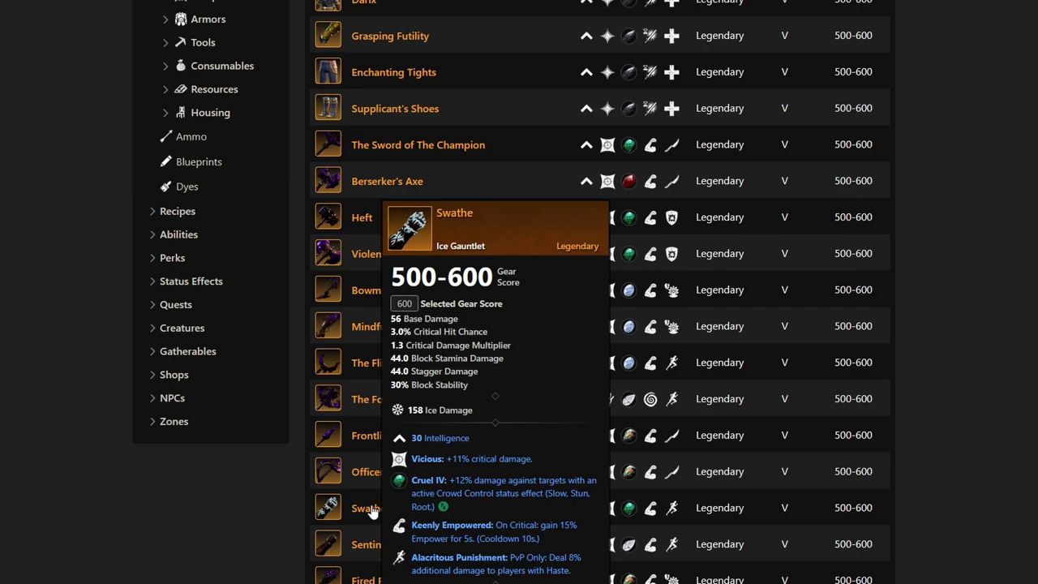
mouse_move(366, 471)
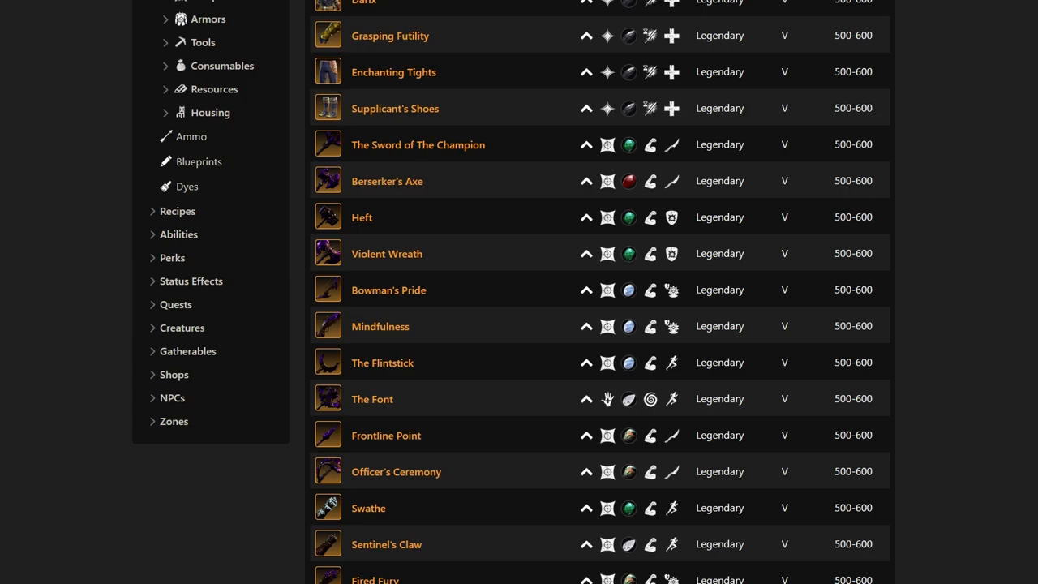
mouse_move(386, 545)
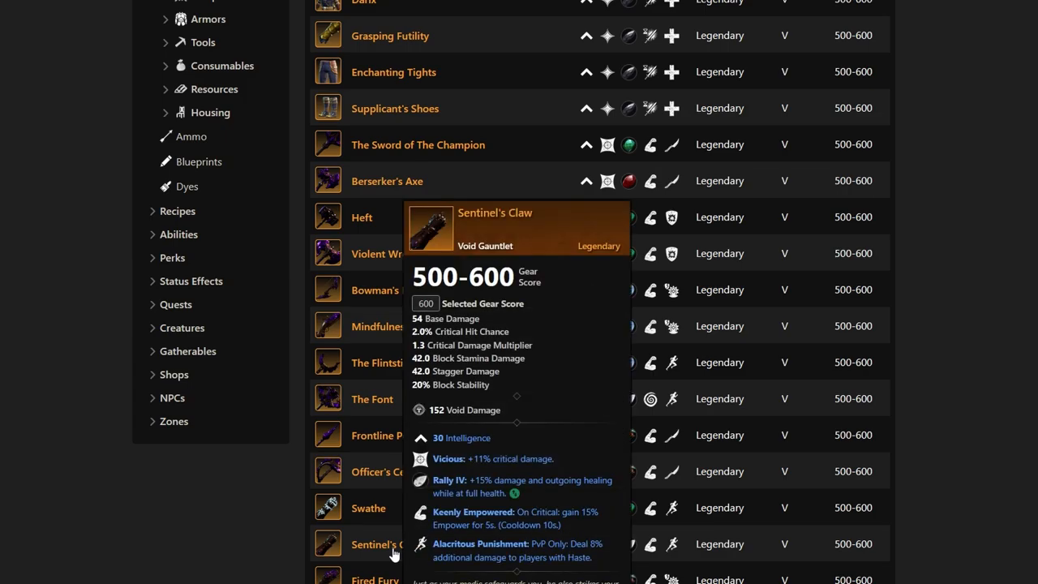
mouse_move(393, 555)
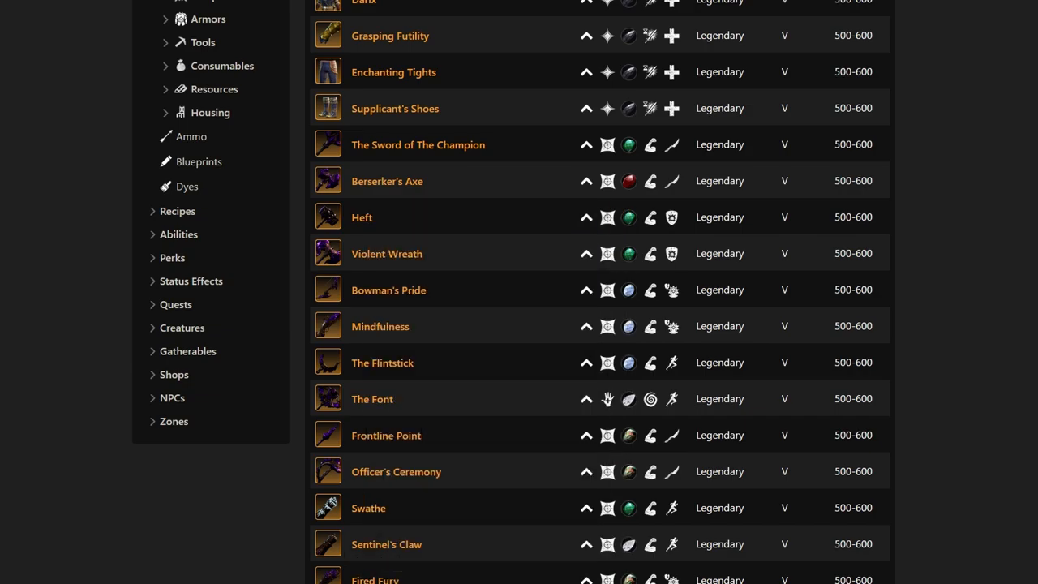
mouse_move(375, 577)
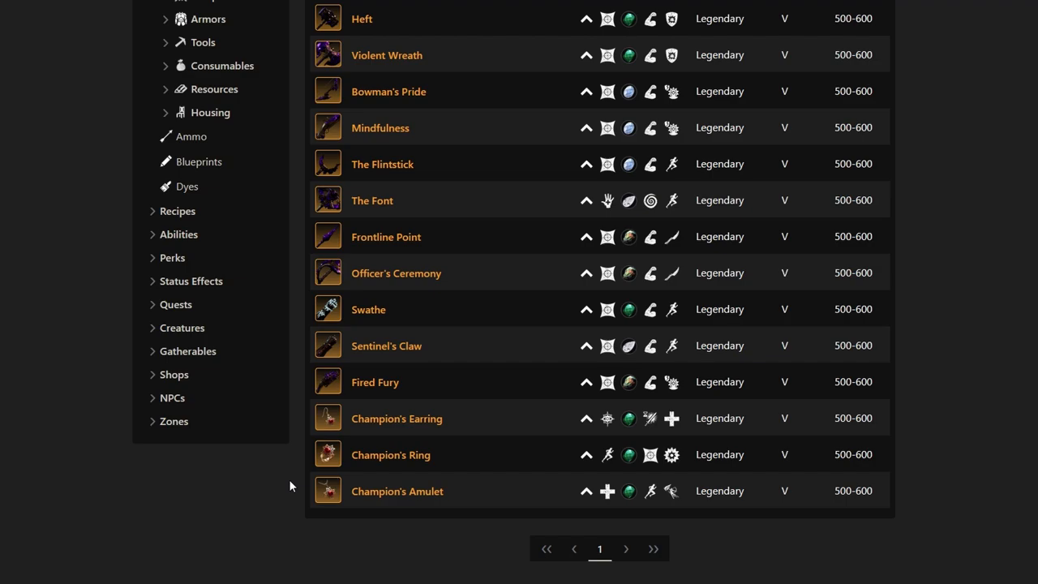
mouse_move(307, 452)
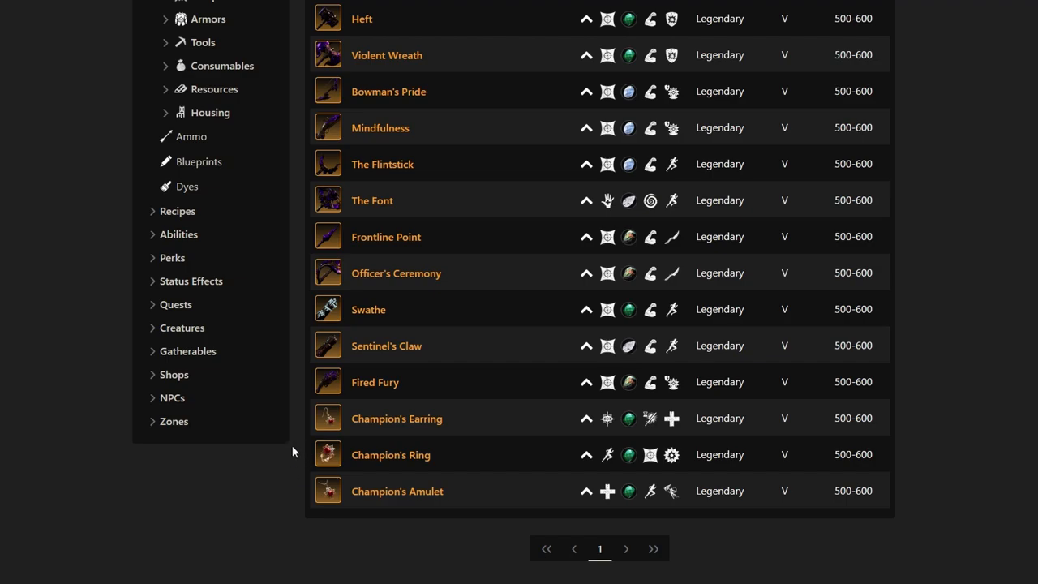
mouse_move(370, 431)
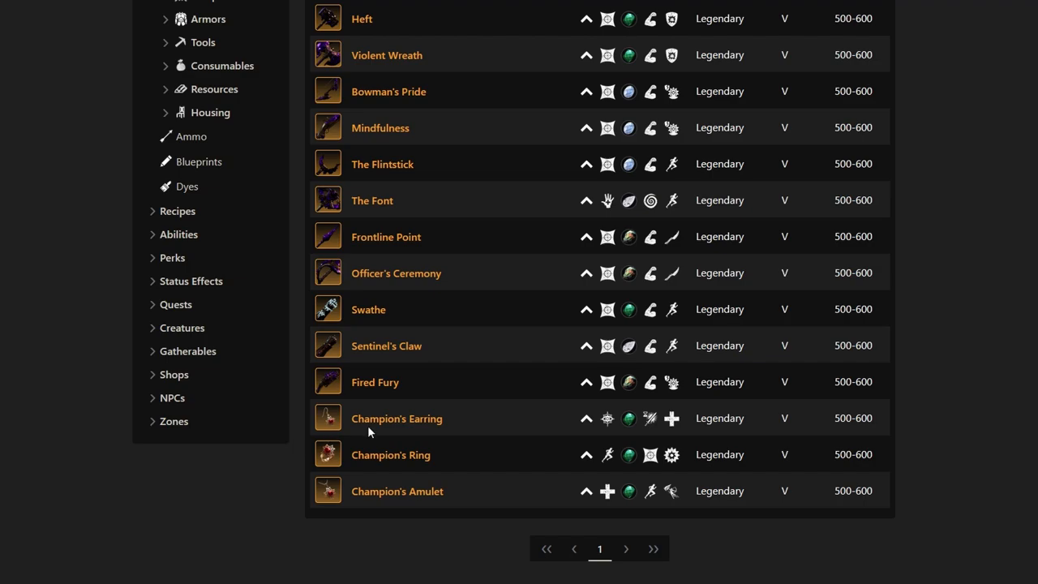
mouse_move(395, 419)
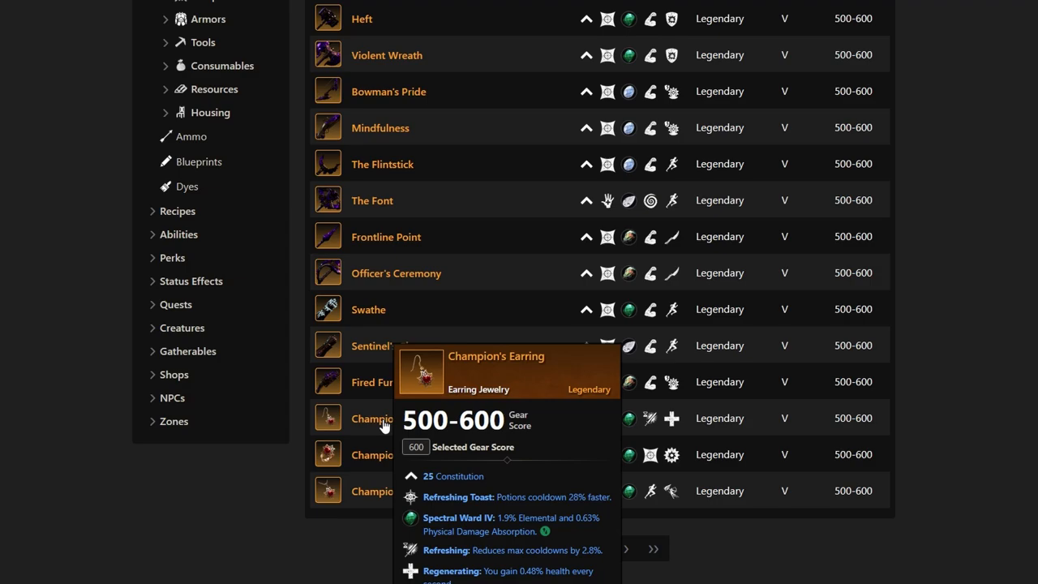
mouse_move(276, 464)
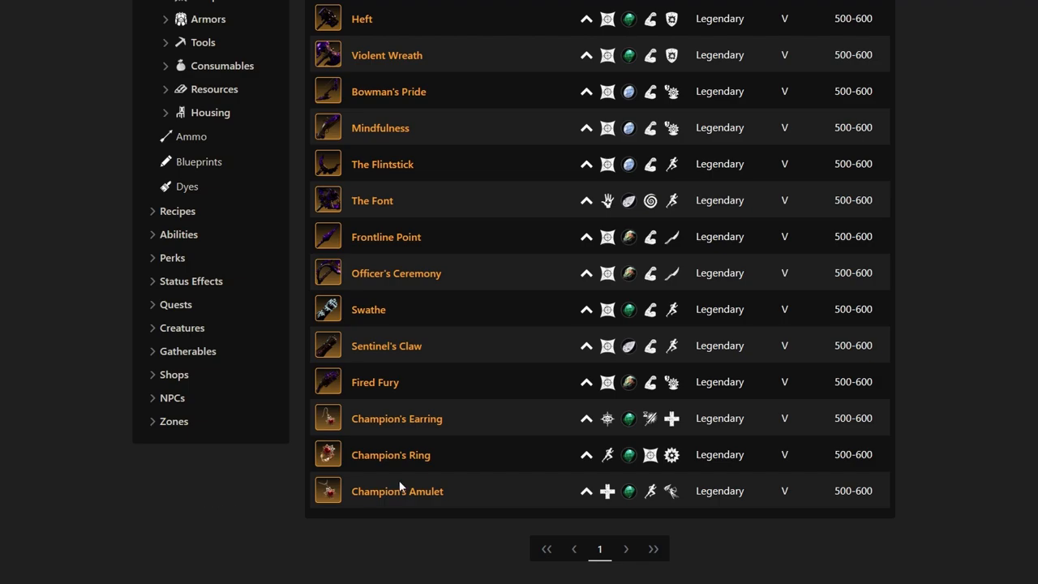
mouse_move(457, 457)
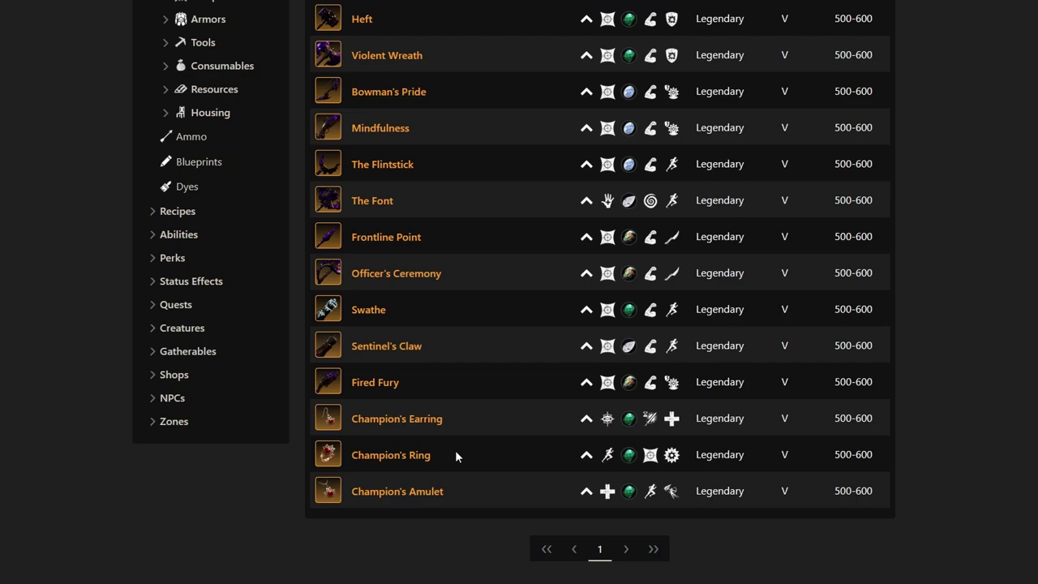
mouse_move(391, 454)
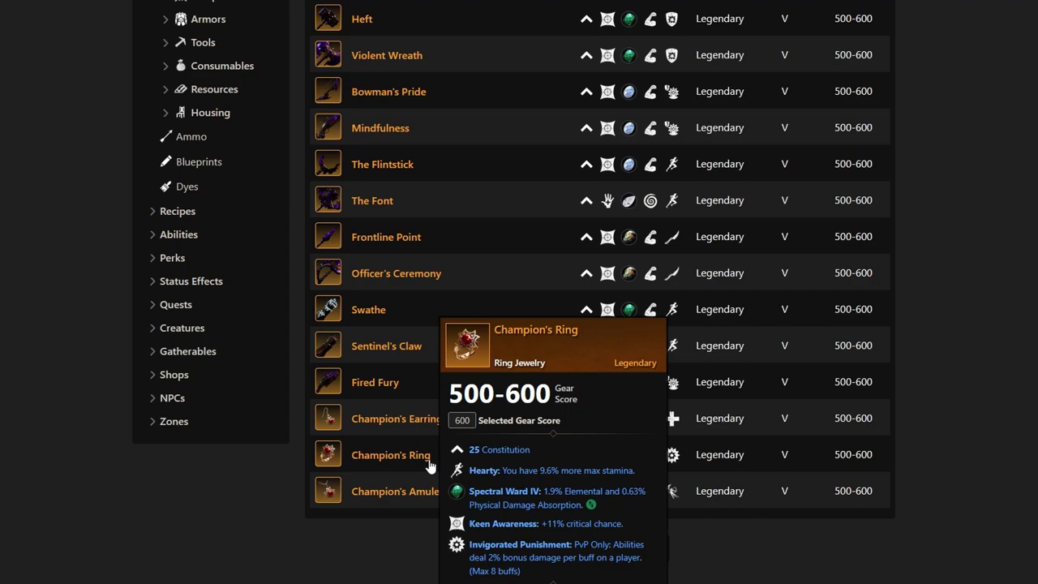
mouse_move(428, 480)
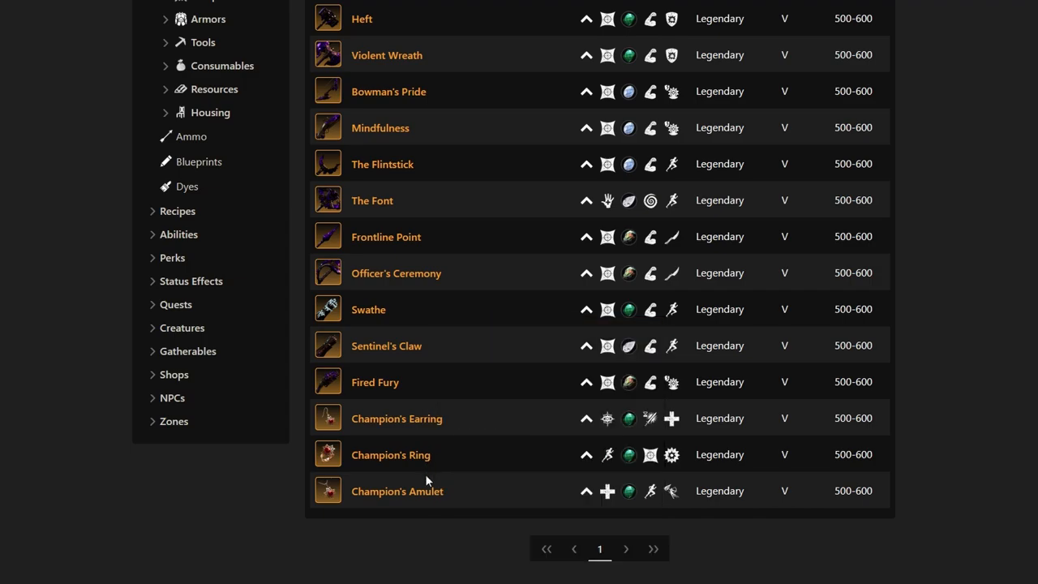
mouse_move(421, 489)
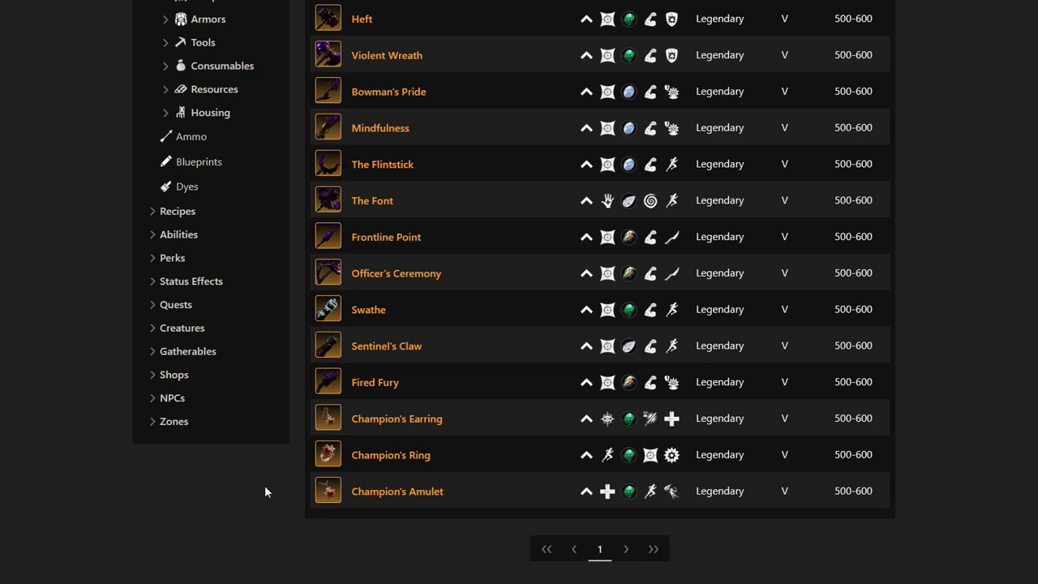
scroll("up", 3)
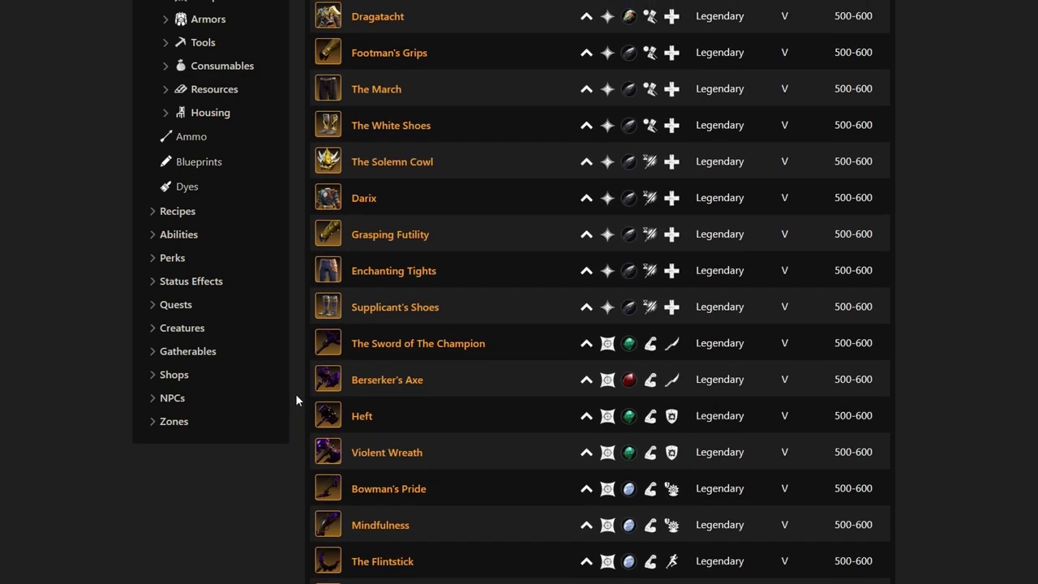
scroll("up", 3)
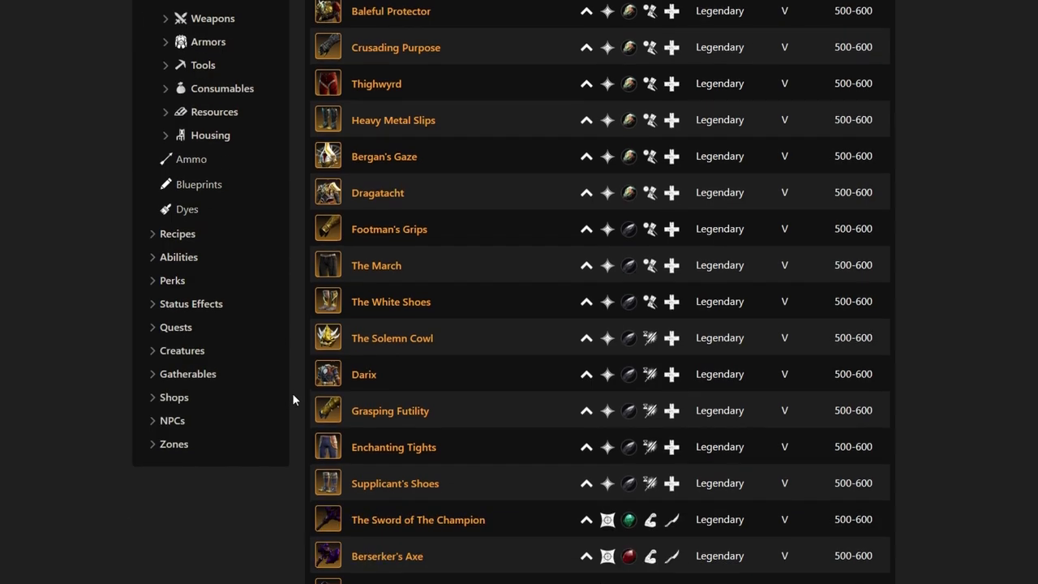
scroll("down", 3)
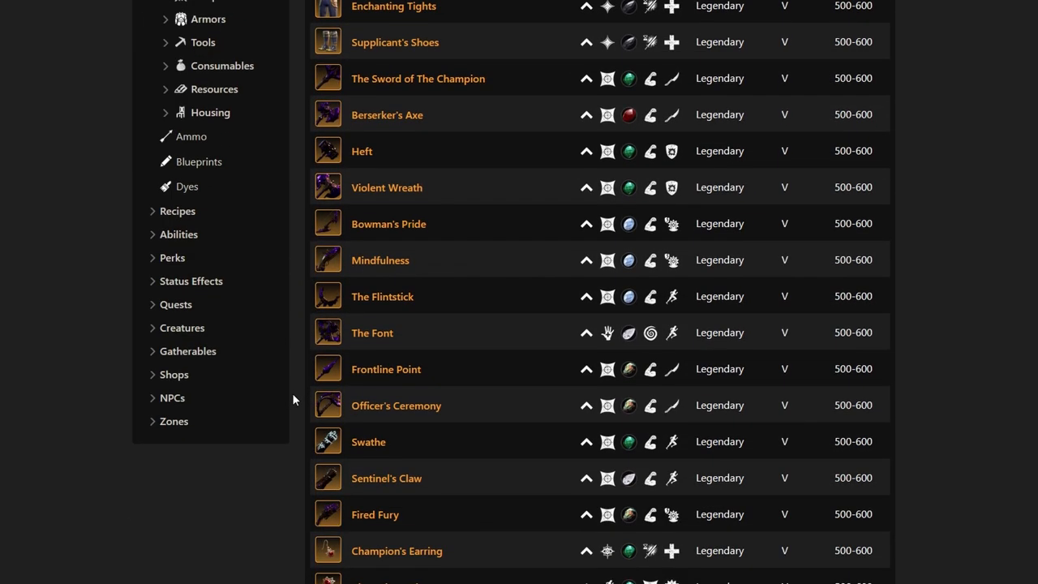
scroll("up", 3)
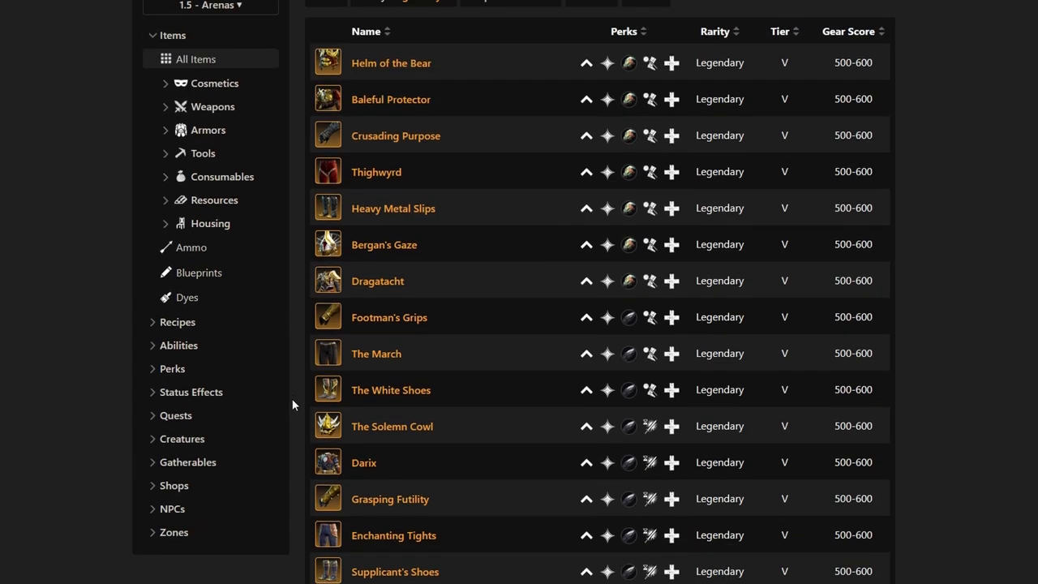
scroll("down", 3)
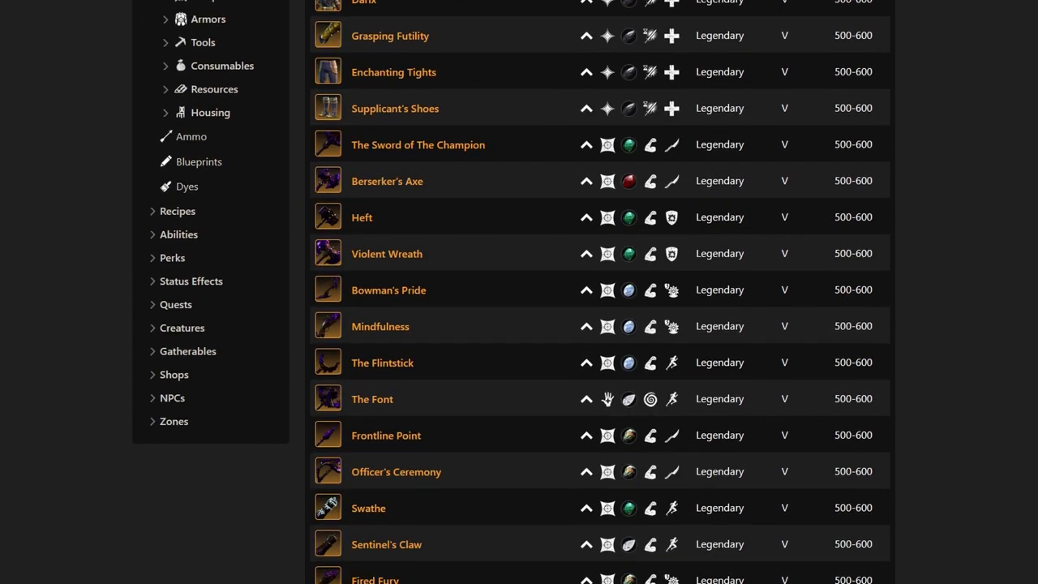
scroll("down", 3)
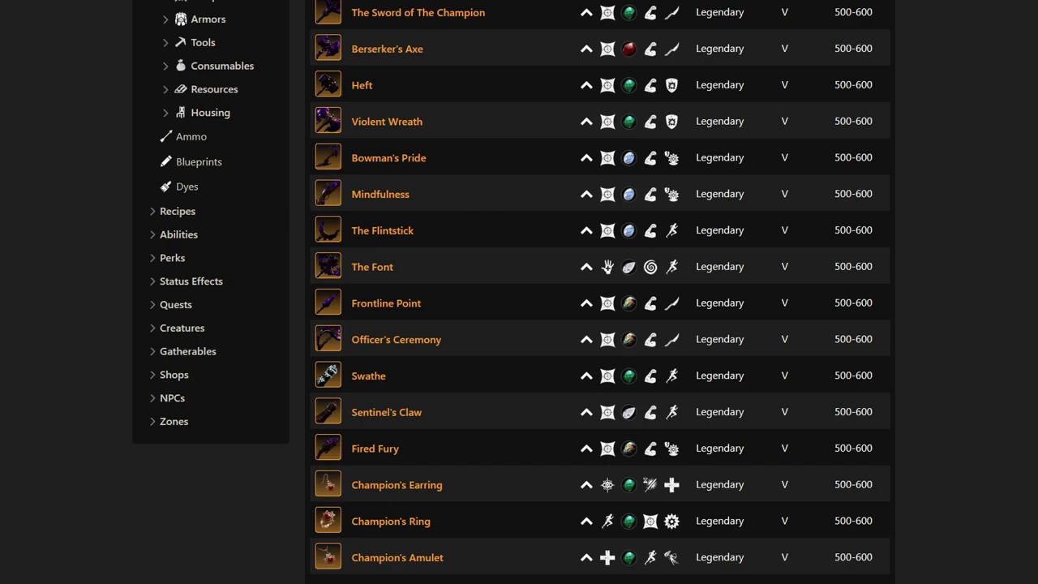
scroll("up", 3)
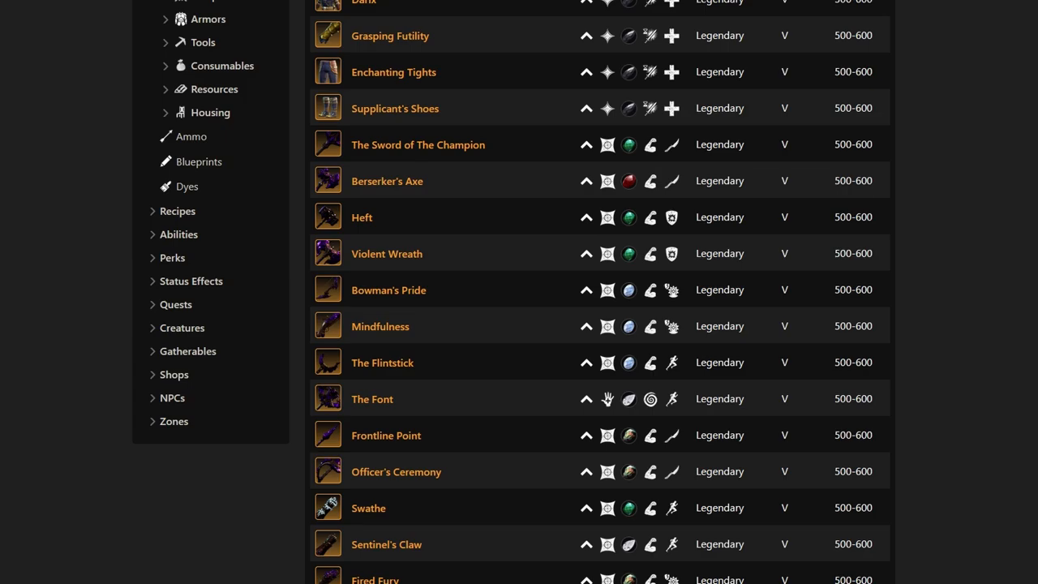
scroll("up", 3)
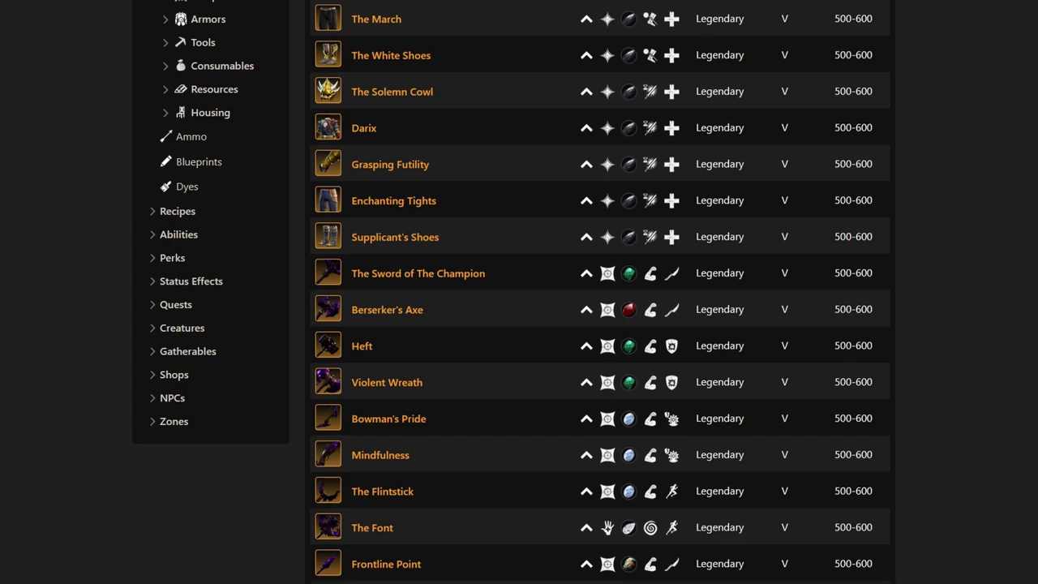
scroll("down", 3)
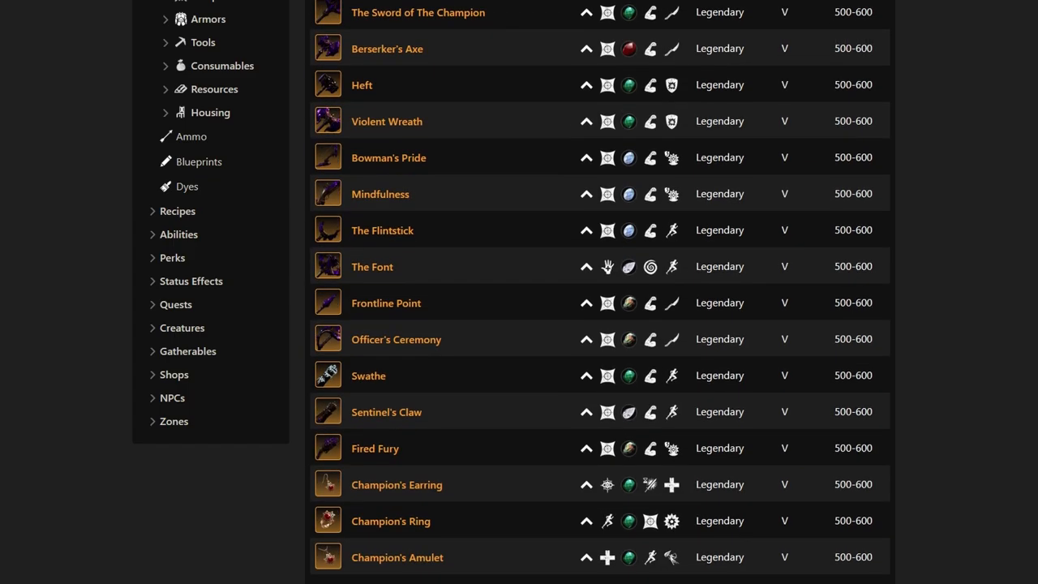